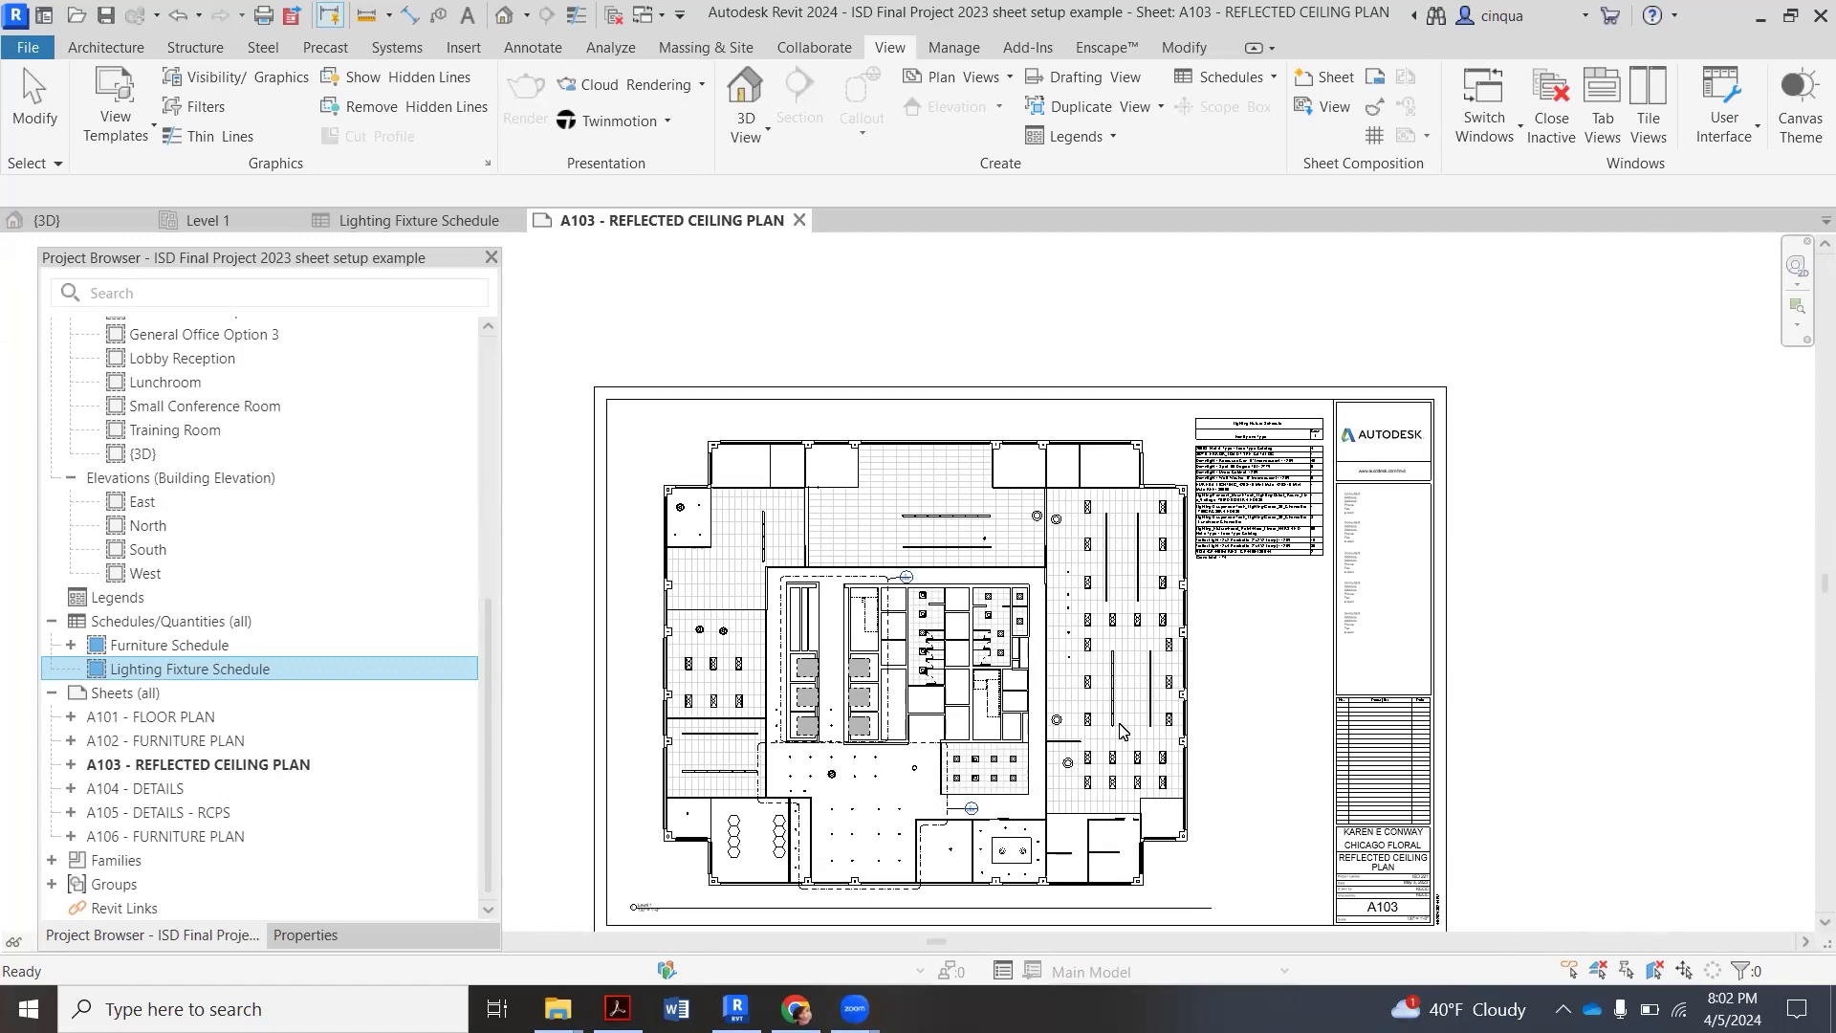
pyautogui.moveTo(724, 522)
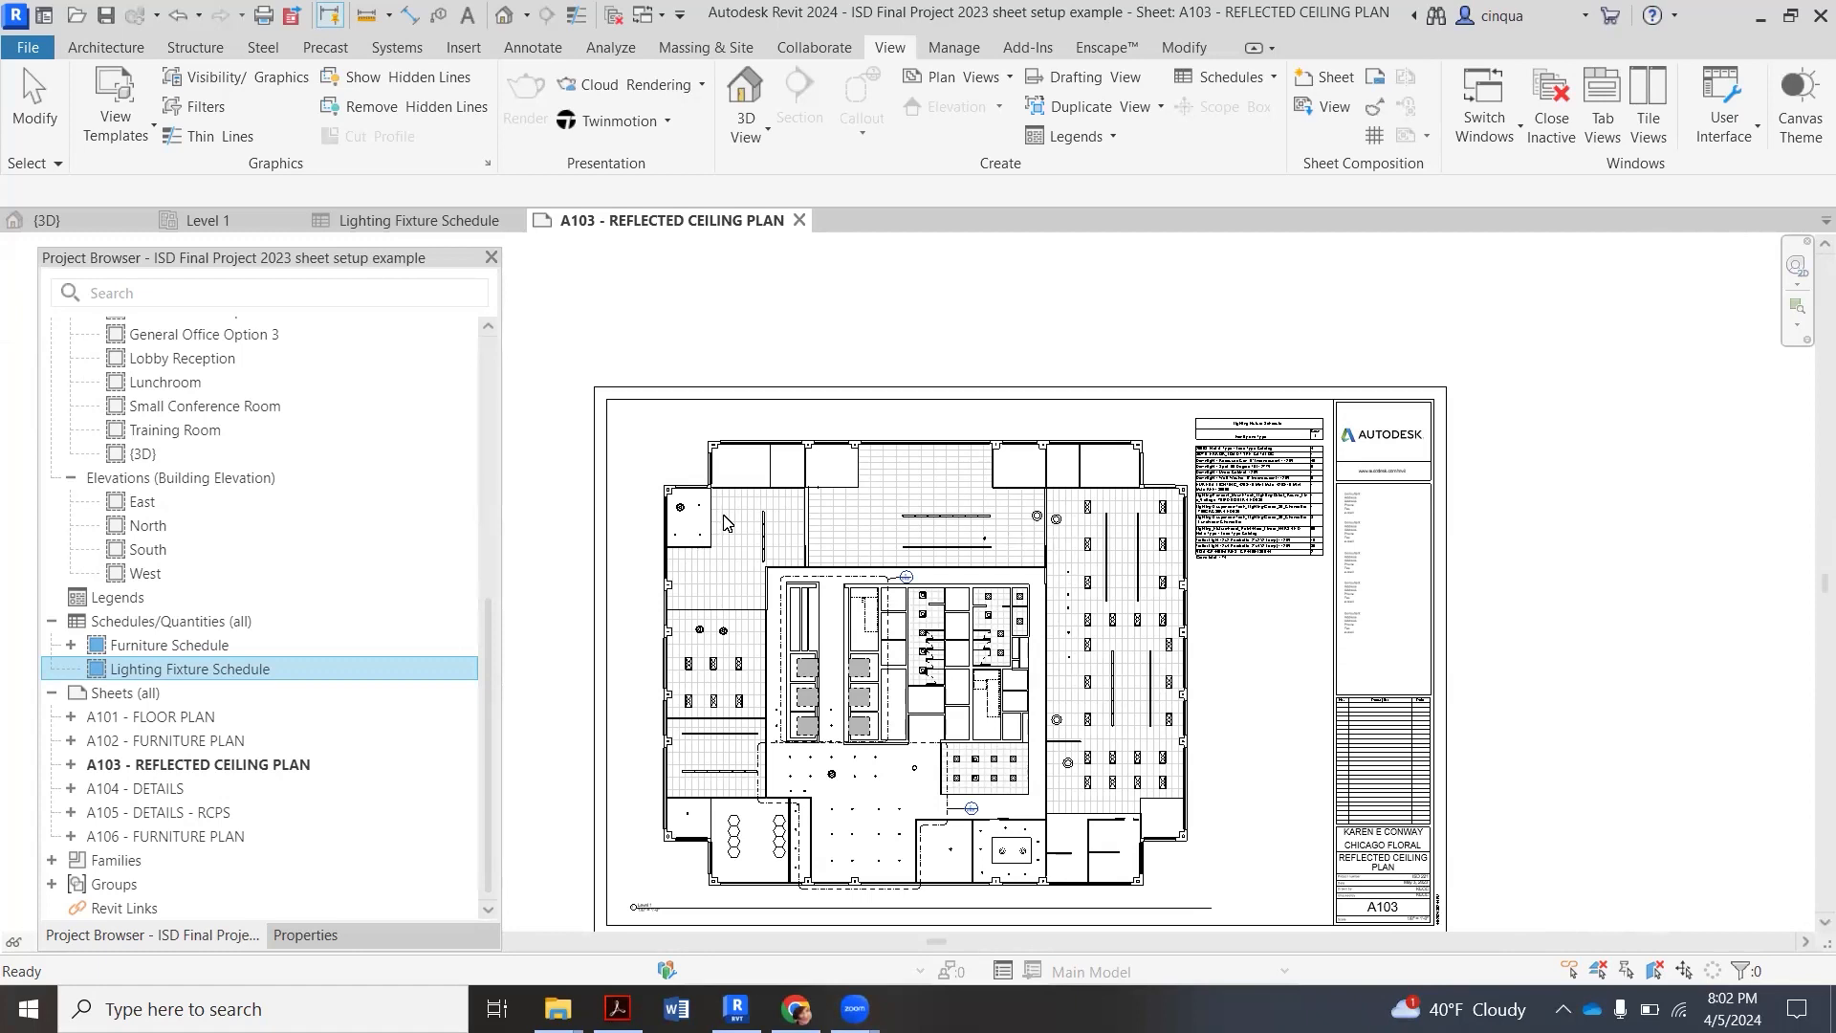
pyautogui.moveTo(749, 588)
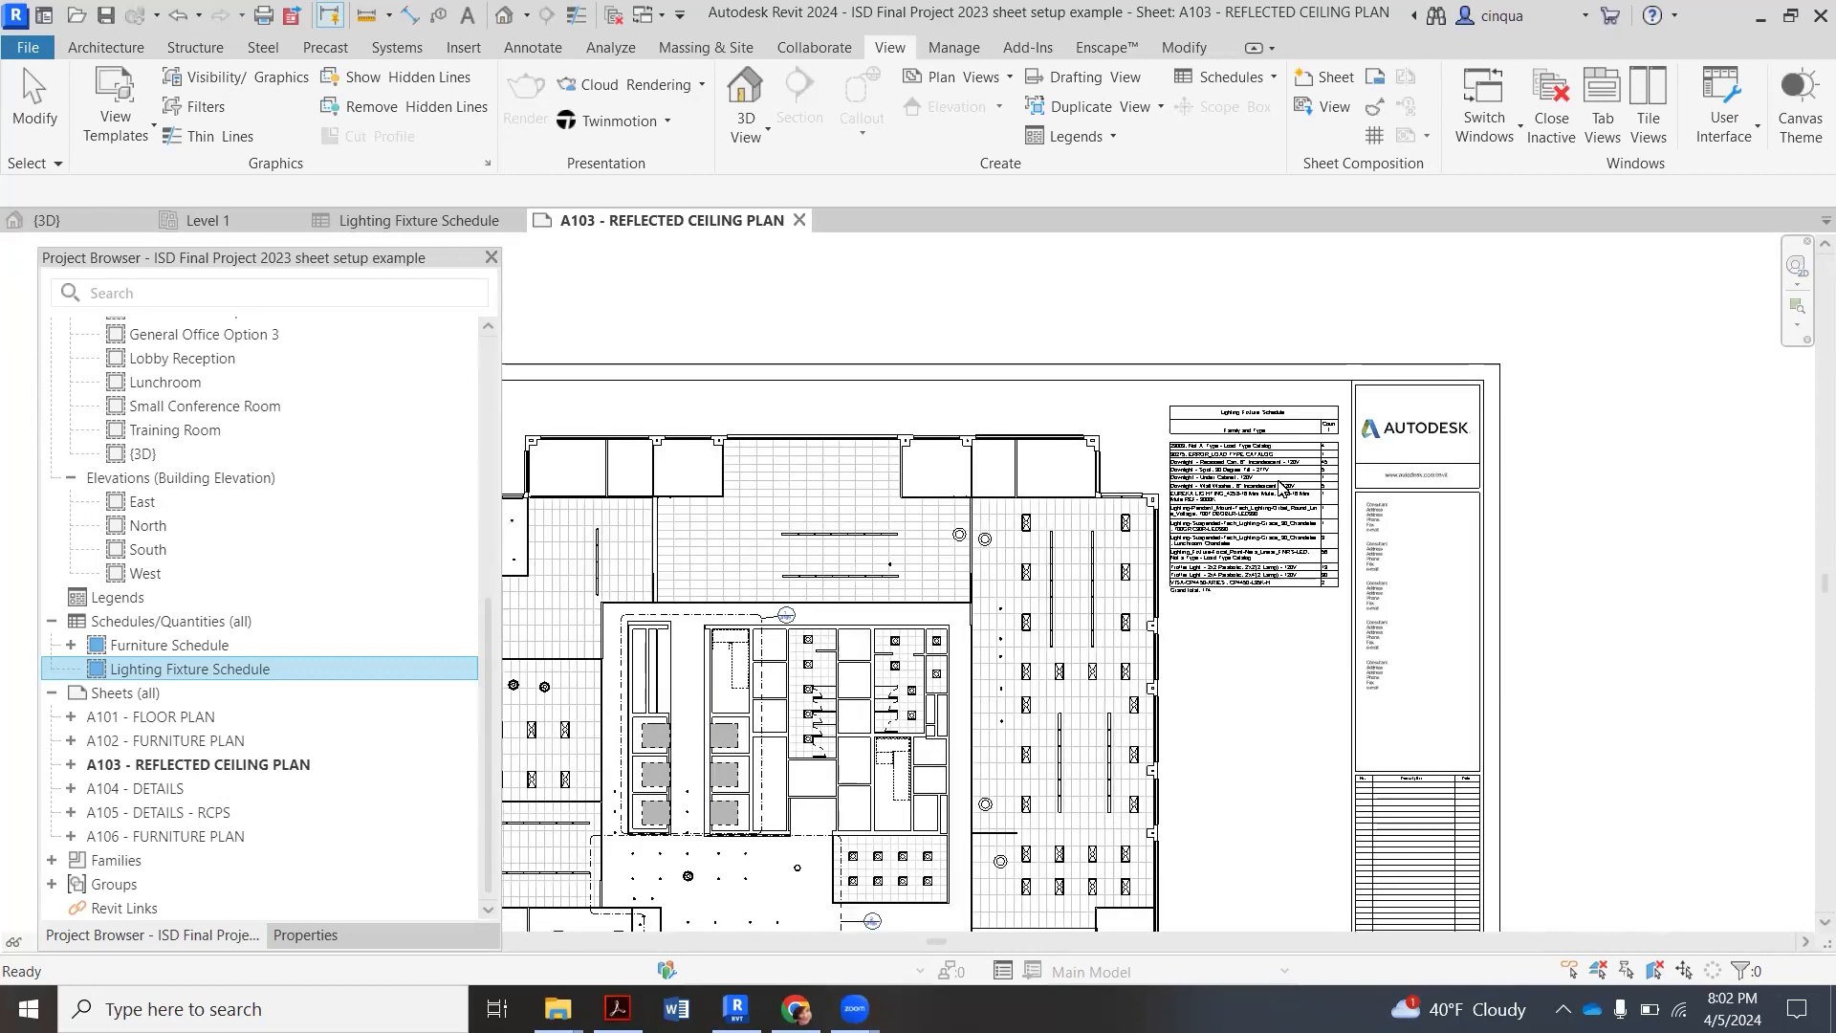
pyautogui.moveTo(1245, 684)
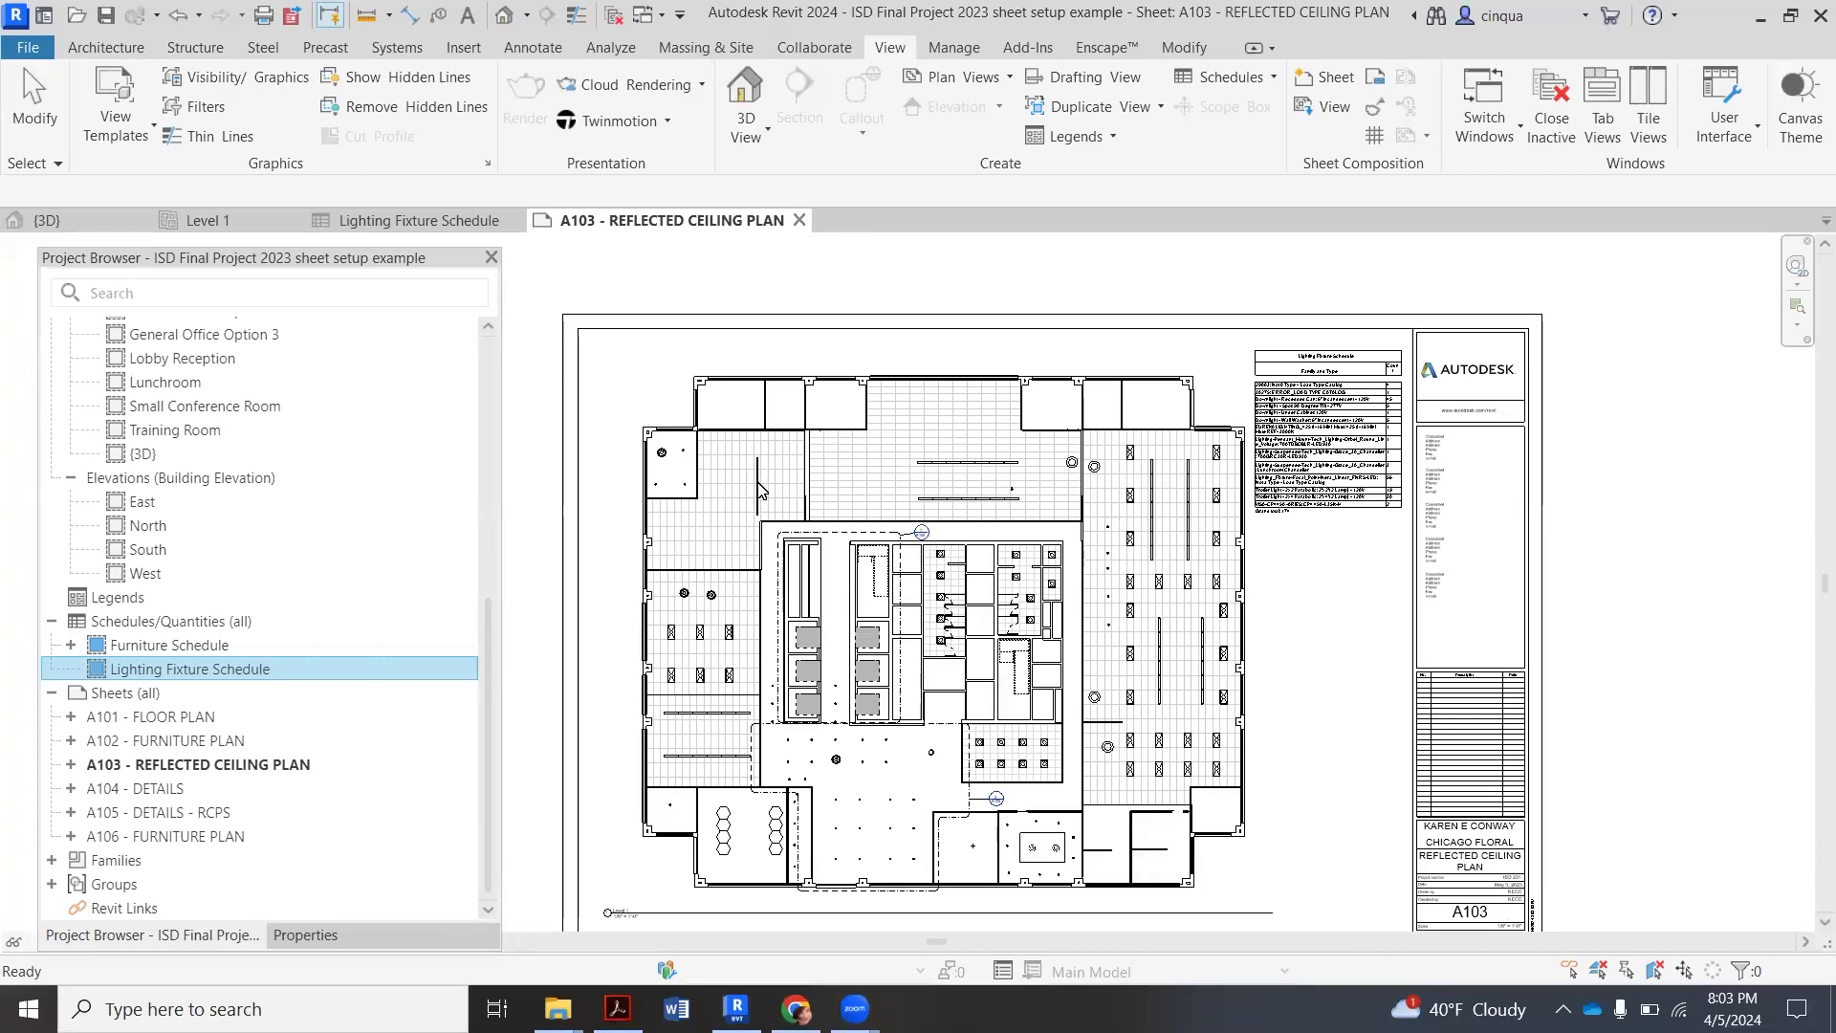
pyautogui.moveTo(740, 751)
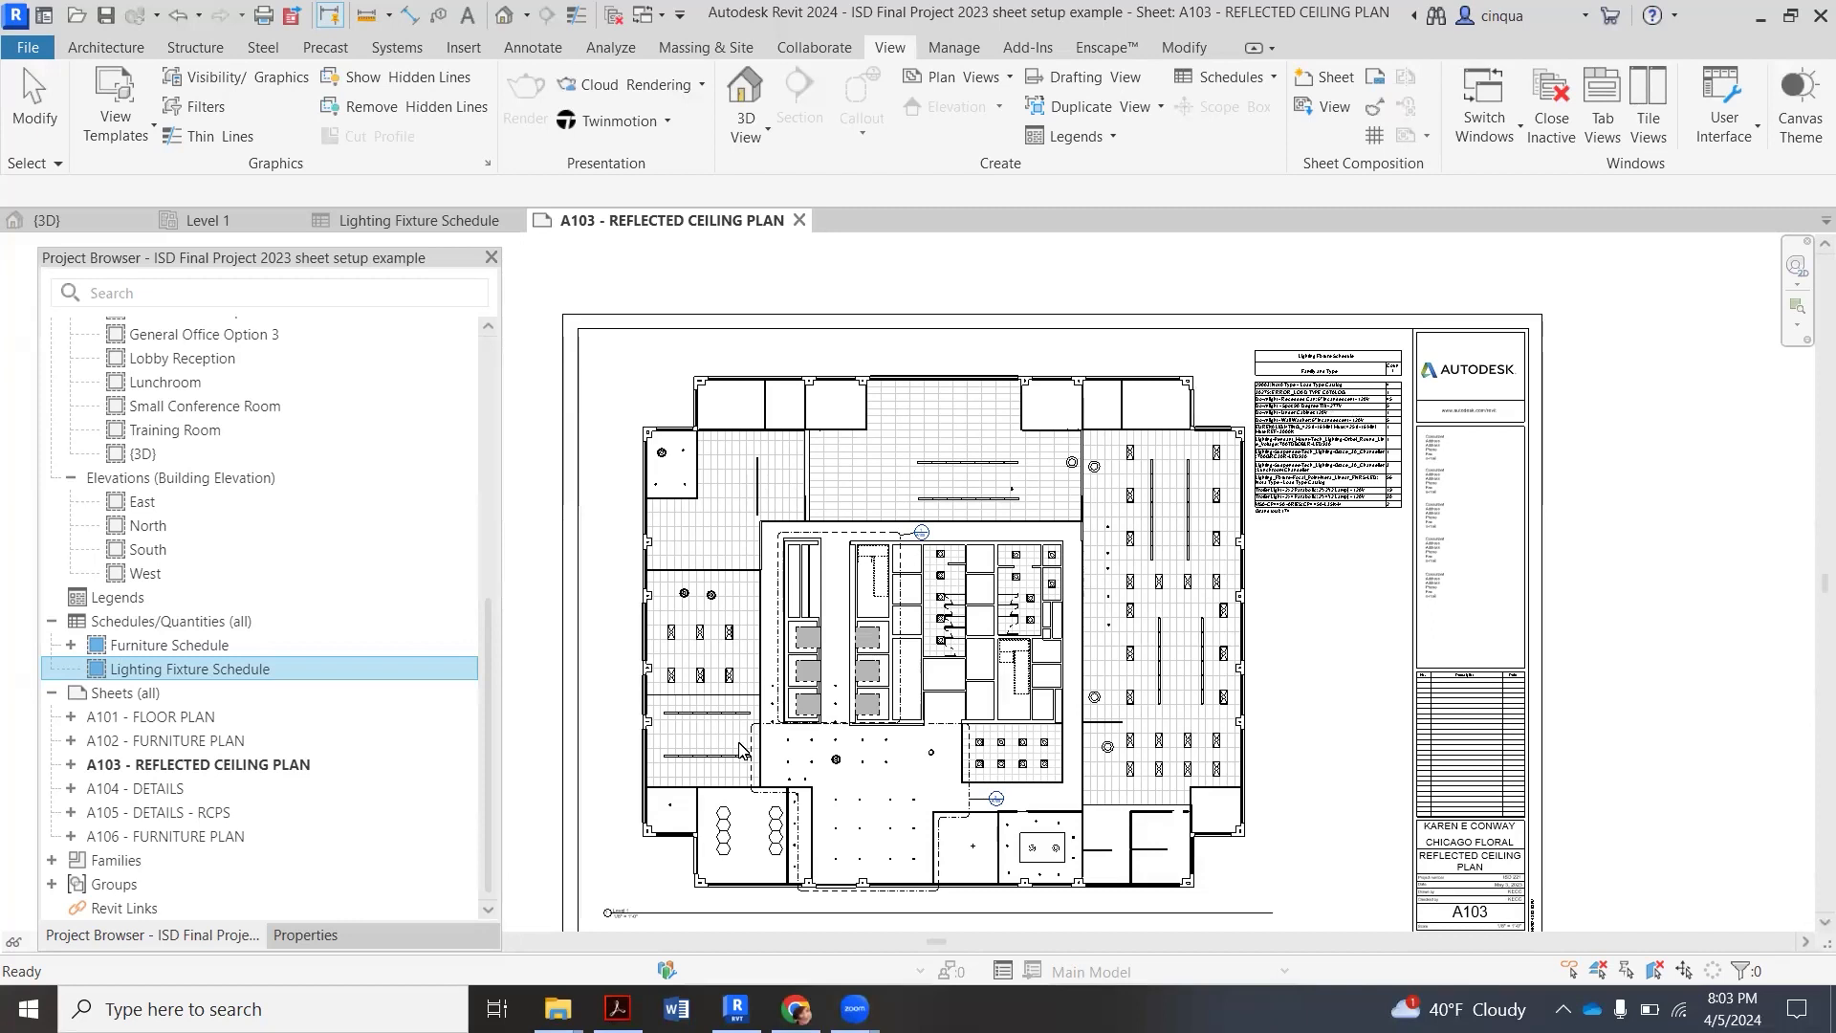
pyautogui.moveTo(218, 687)
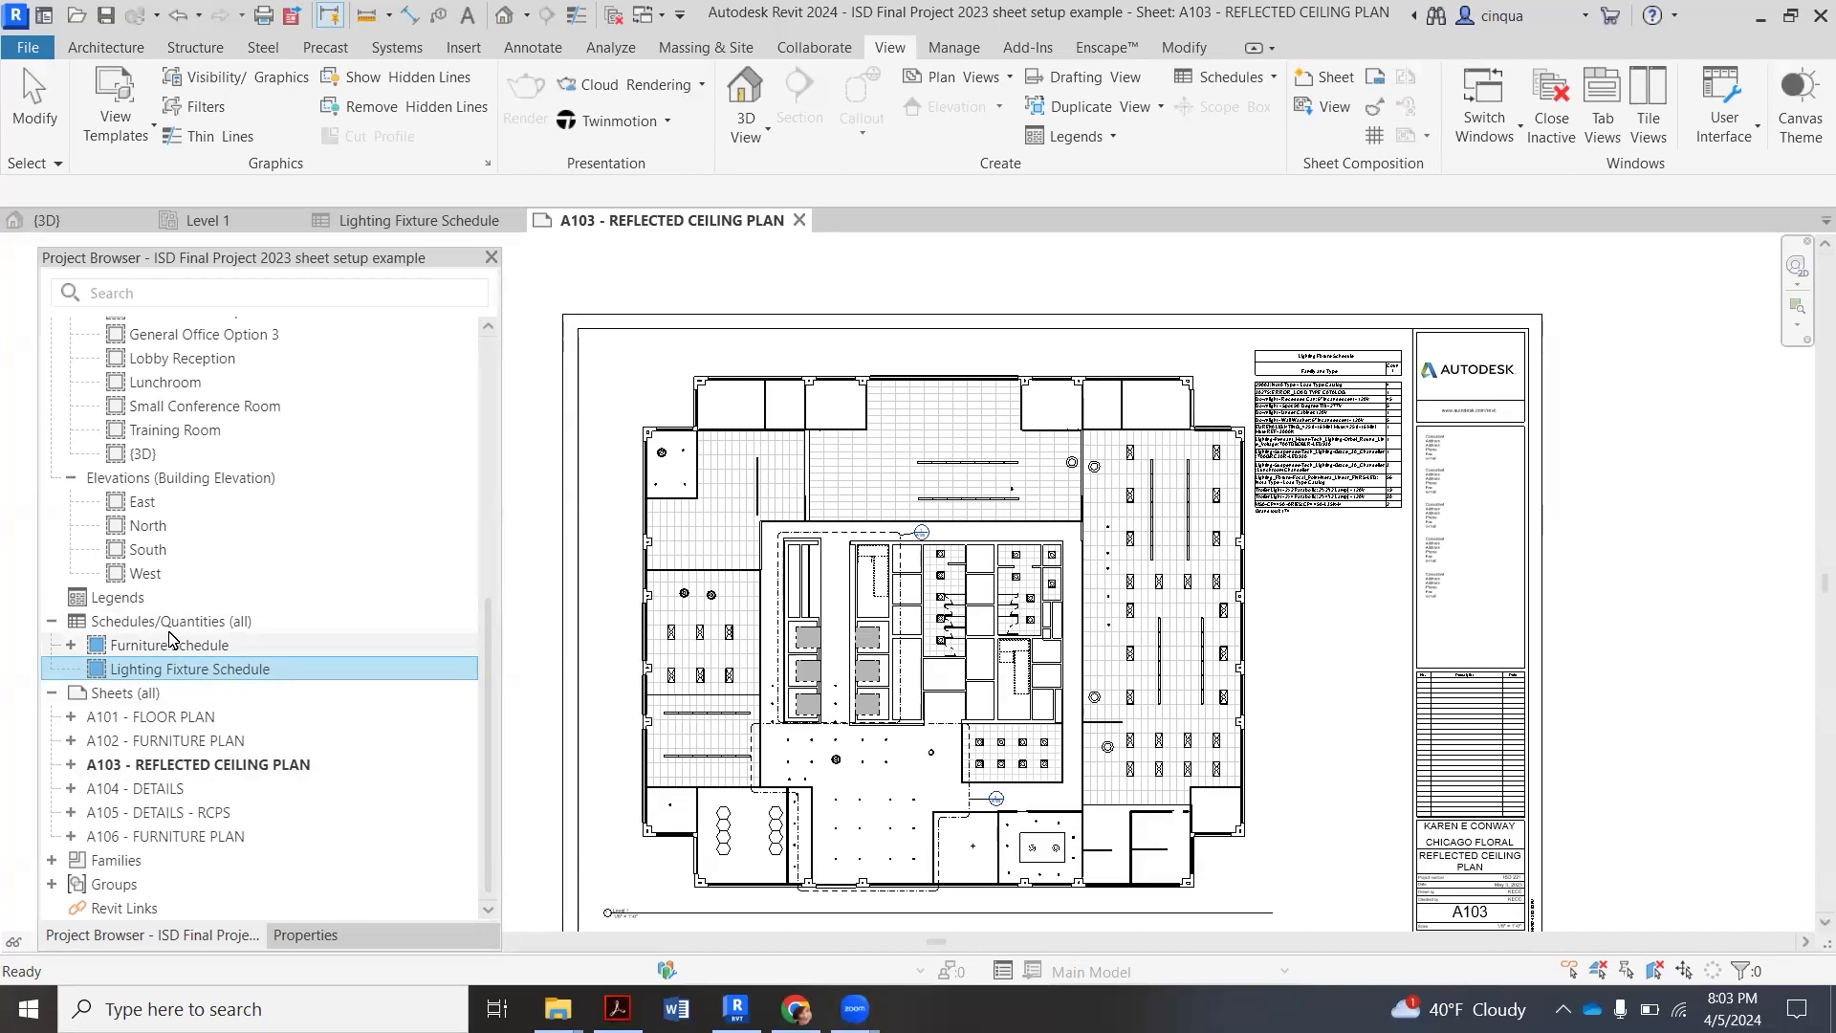
# - Create a new schedule from Schedules/Quantities with Lighting Fixtures as its category
pyautogui.click(172, 621)
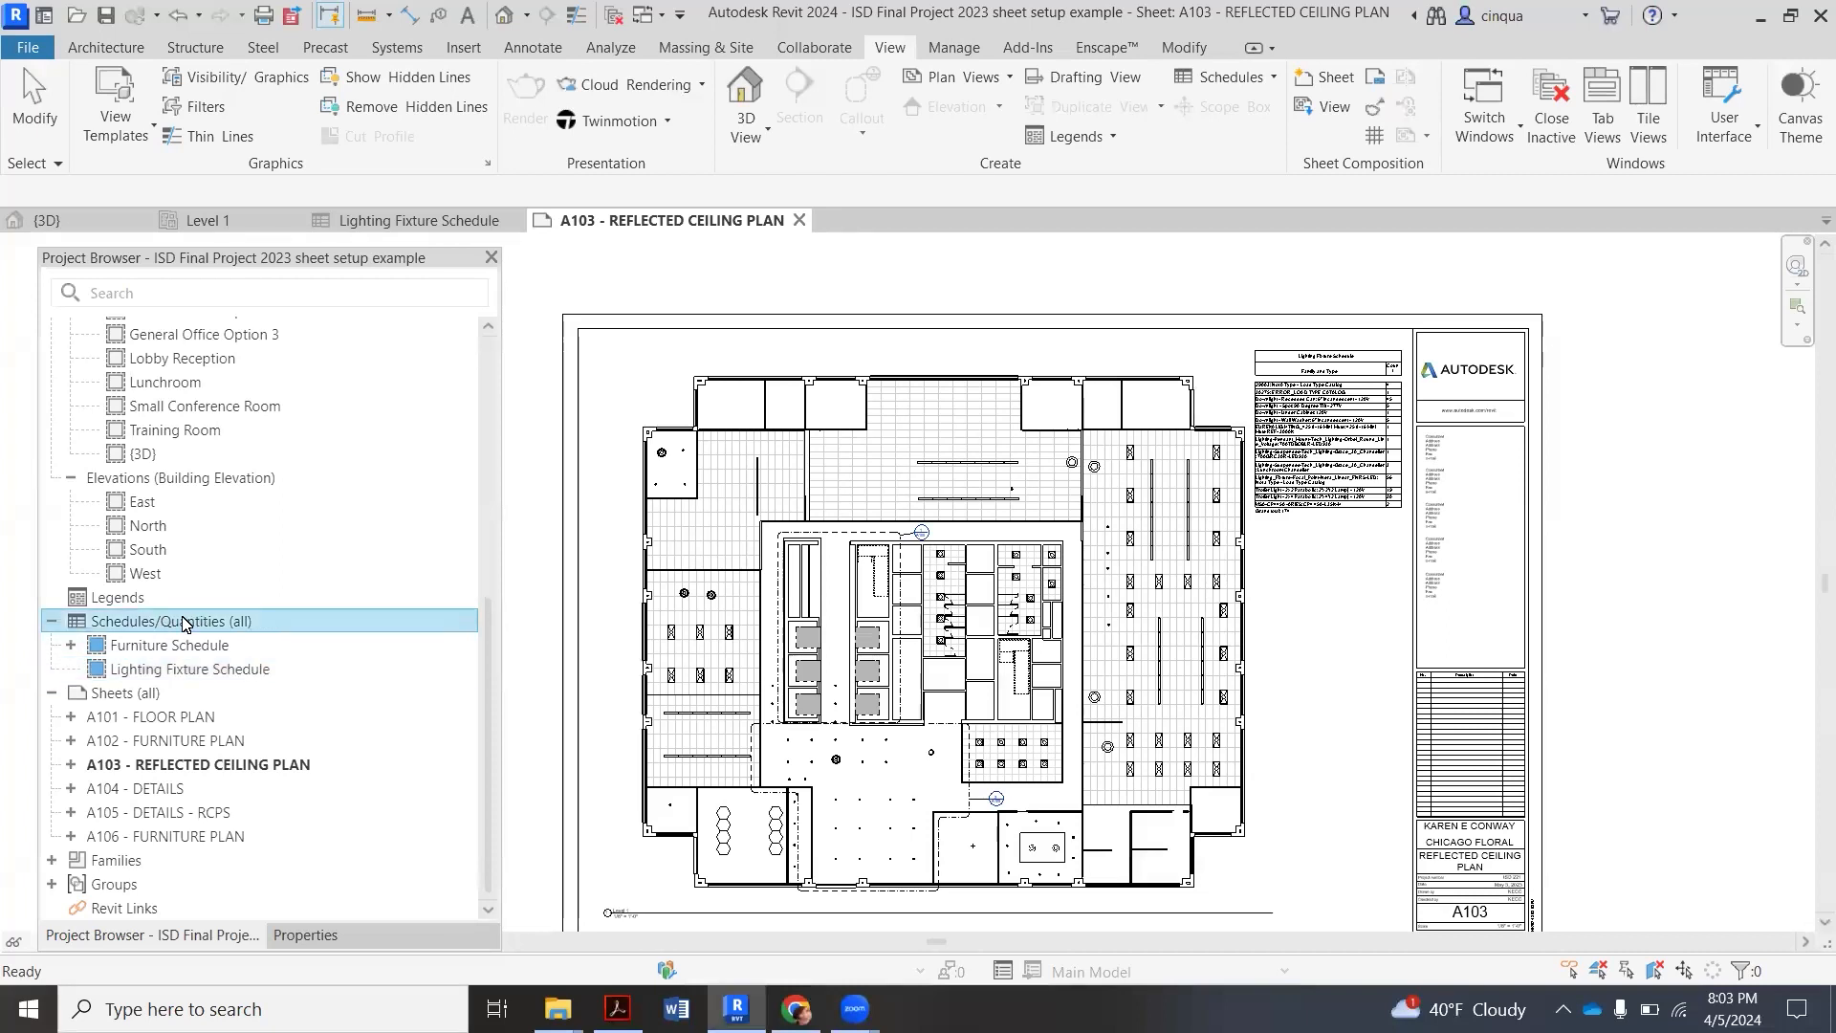
pyautogui.rightClick(140, 620)
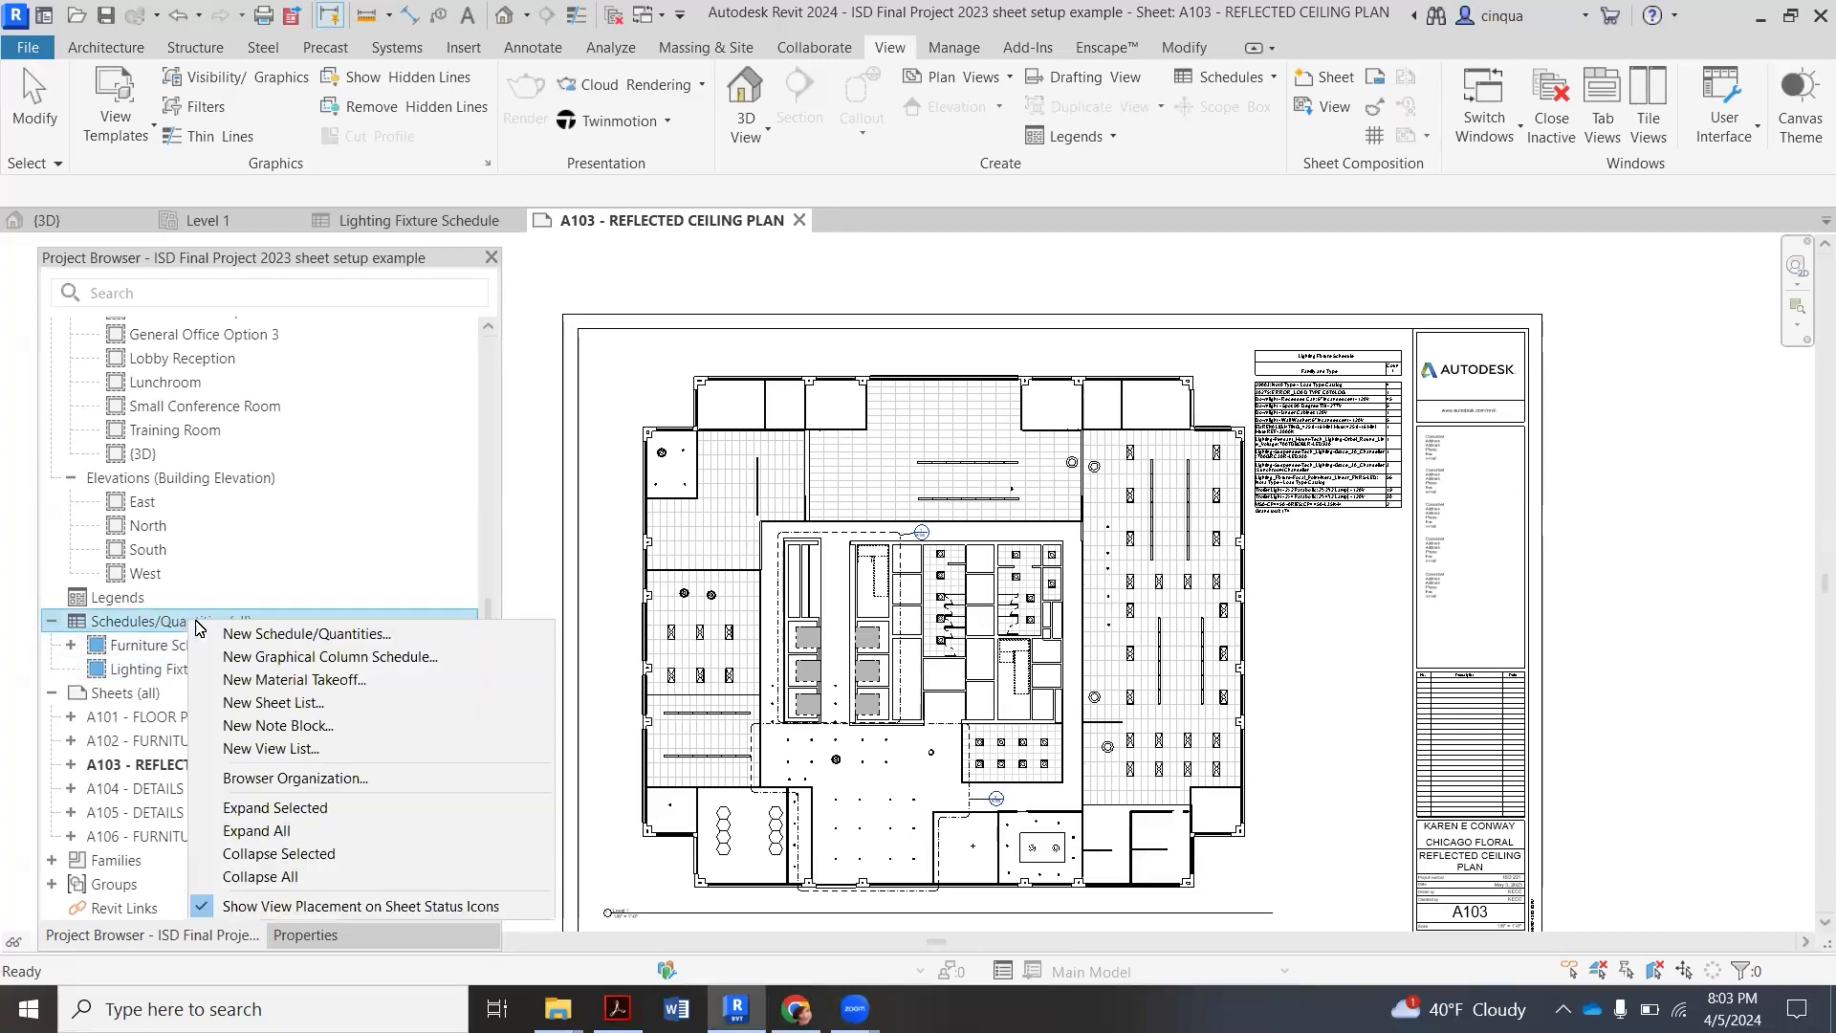
pyautogui.moveTo(306, 633)
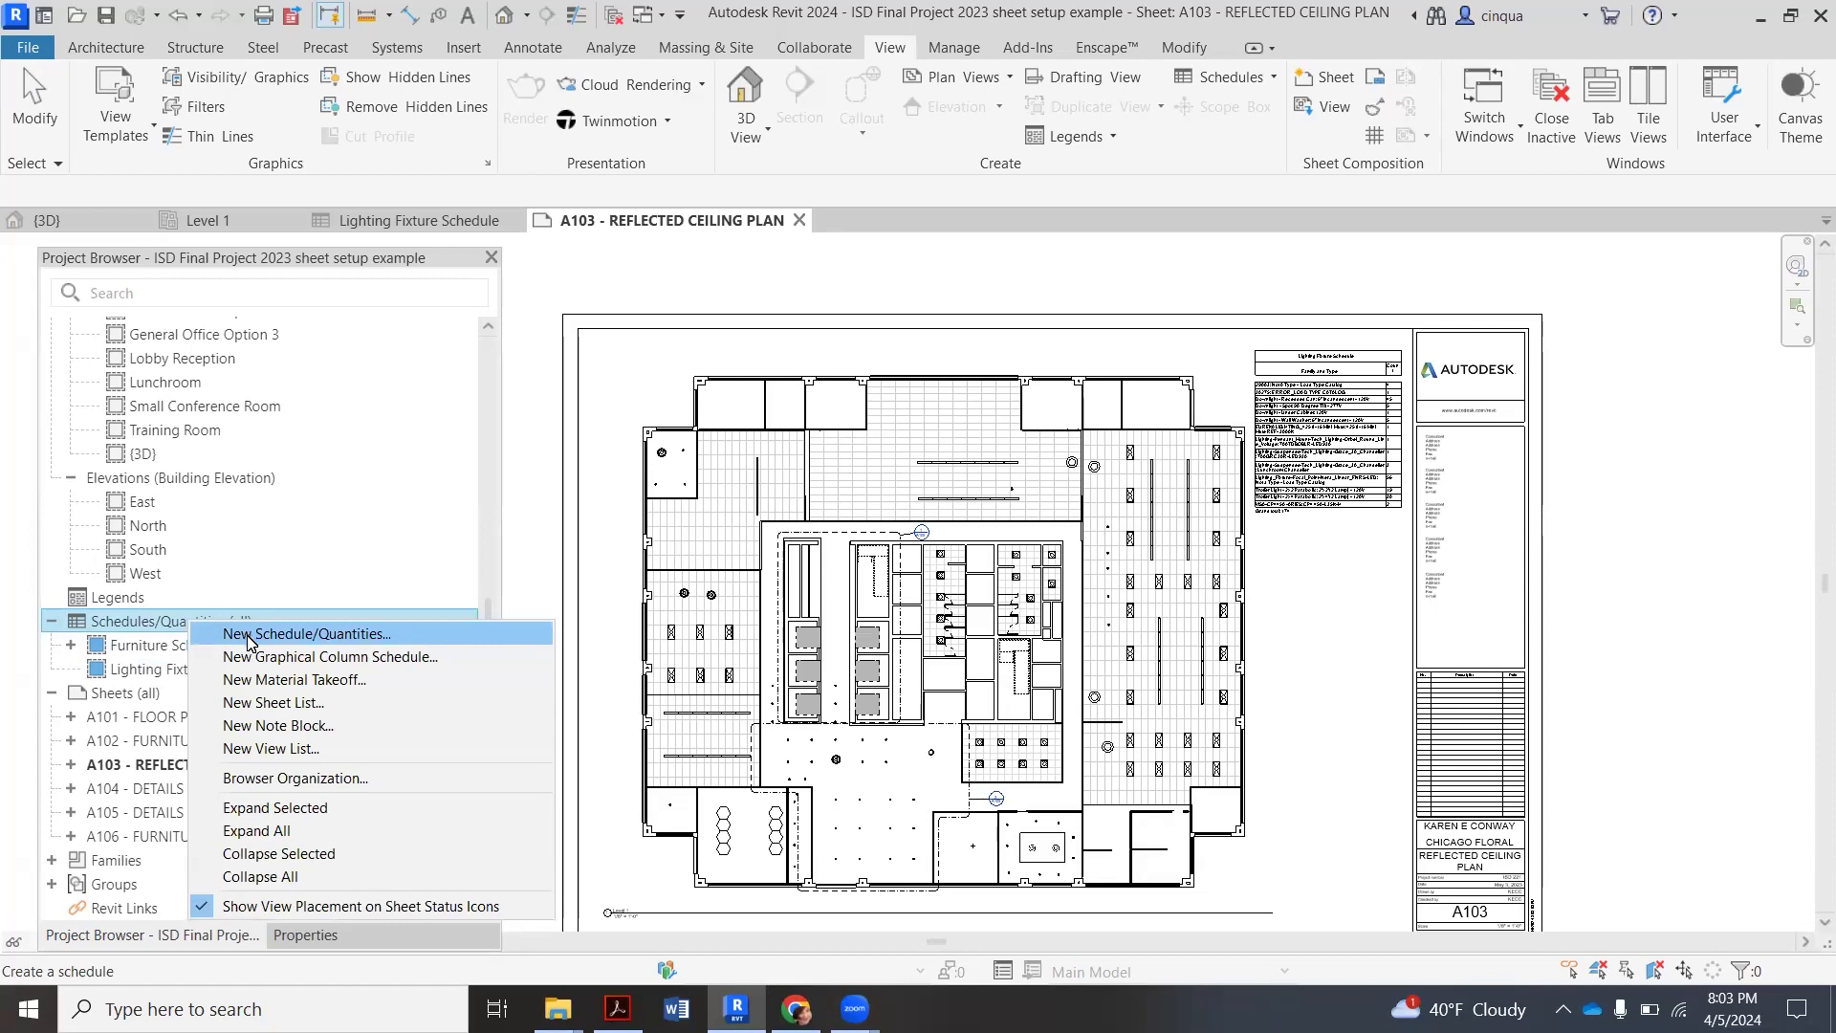
pyautogui.click(307, 633)
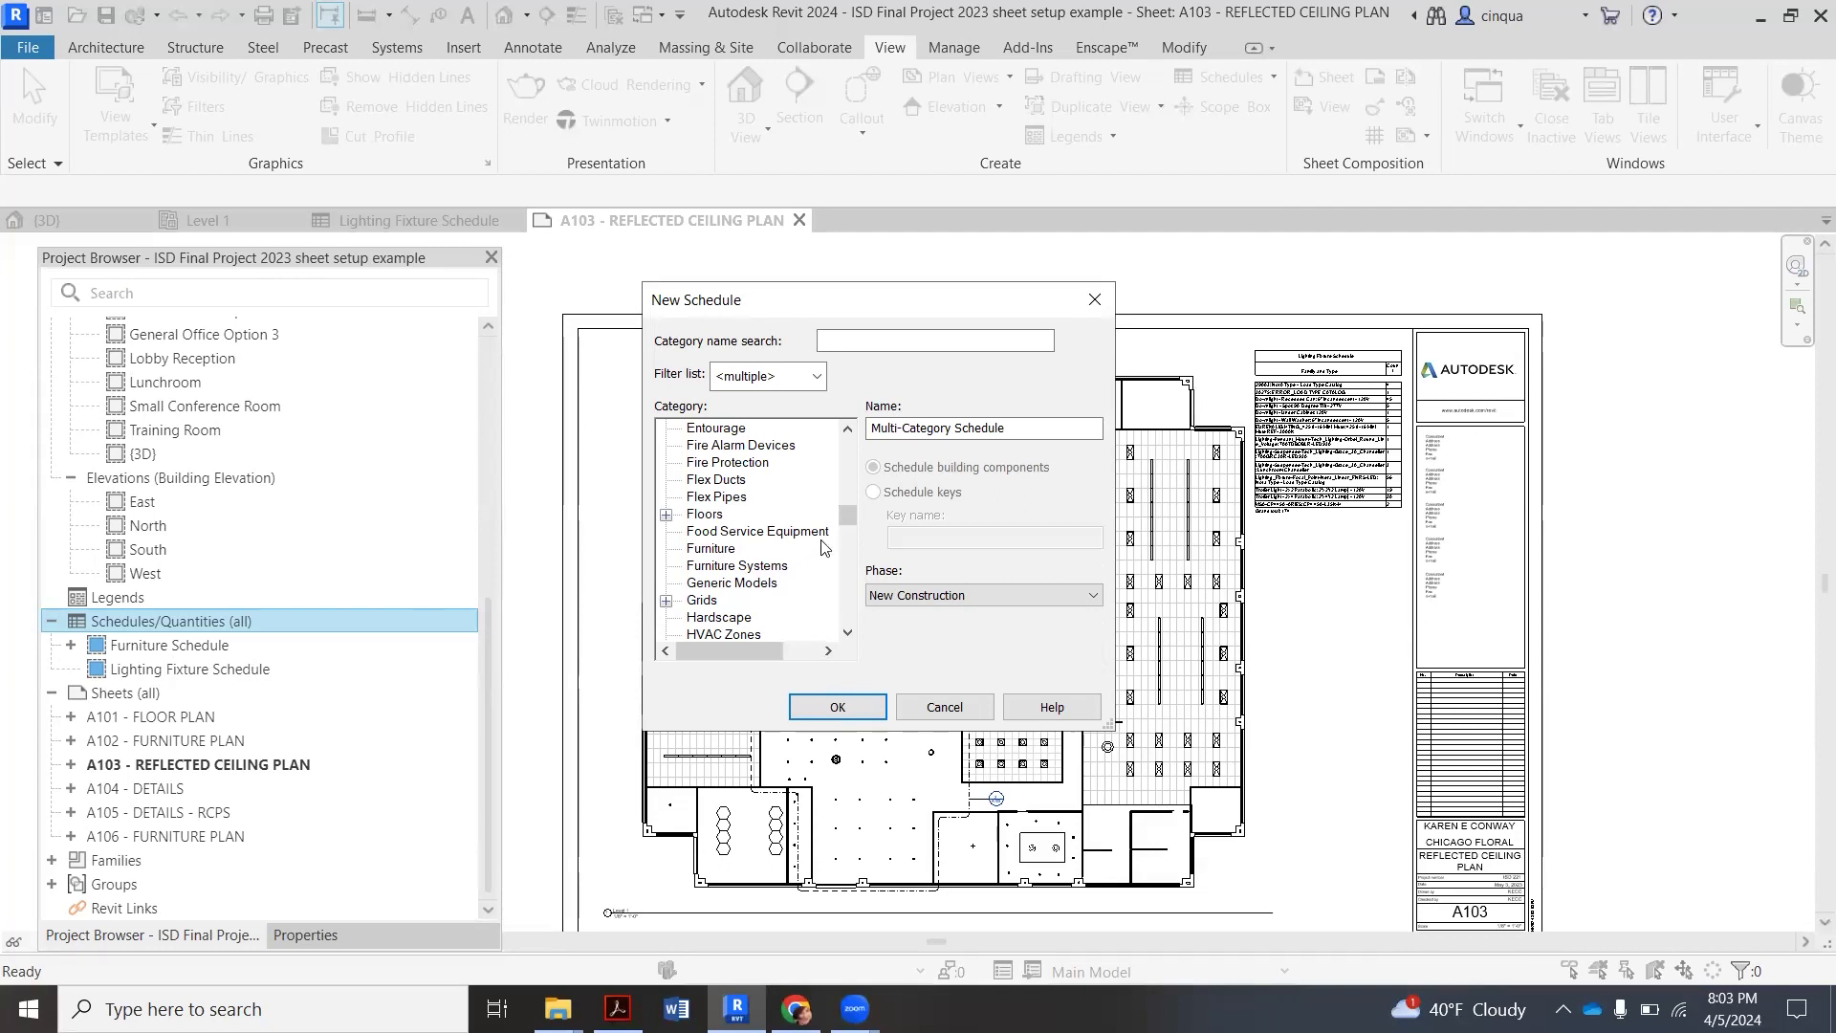
pyautogui.scroll(-3)
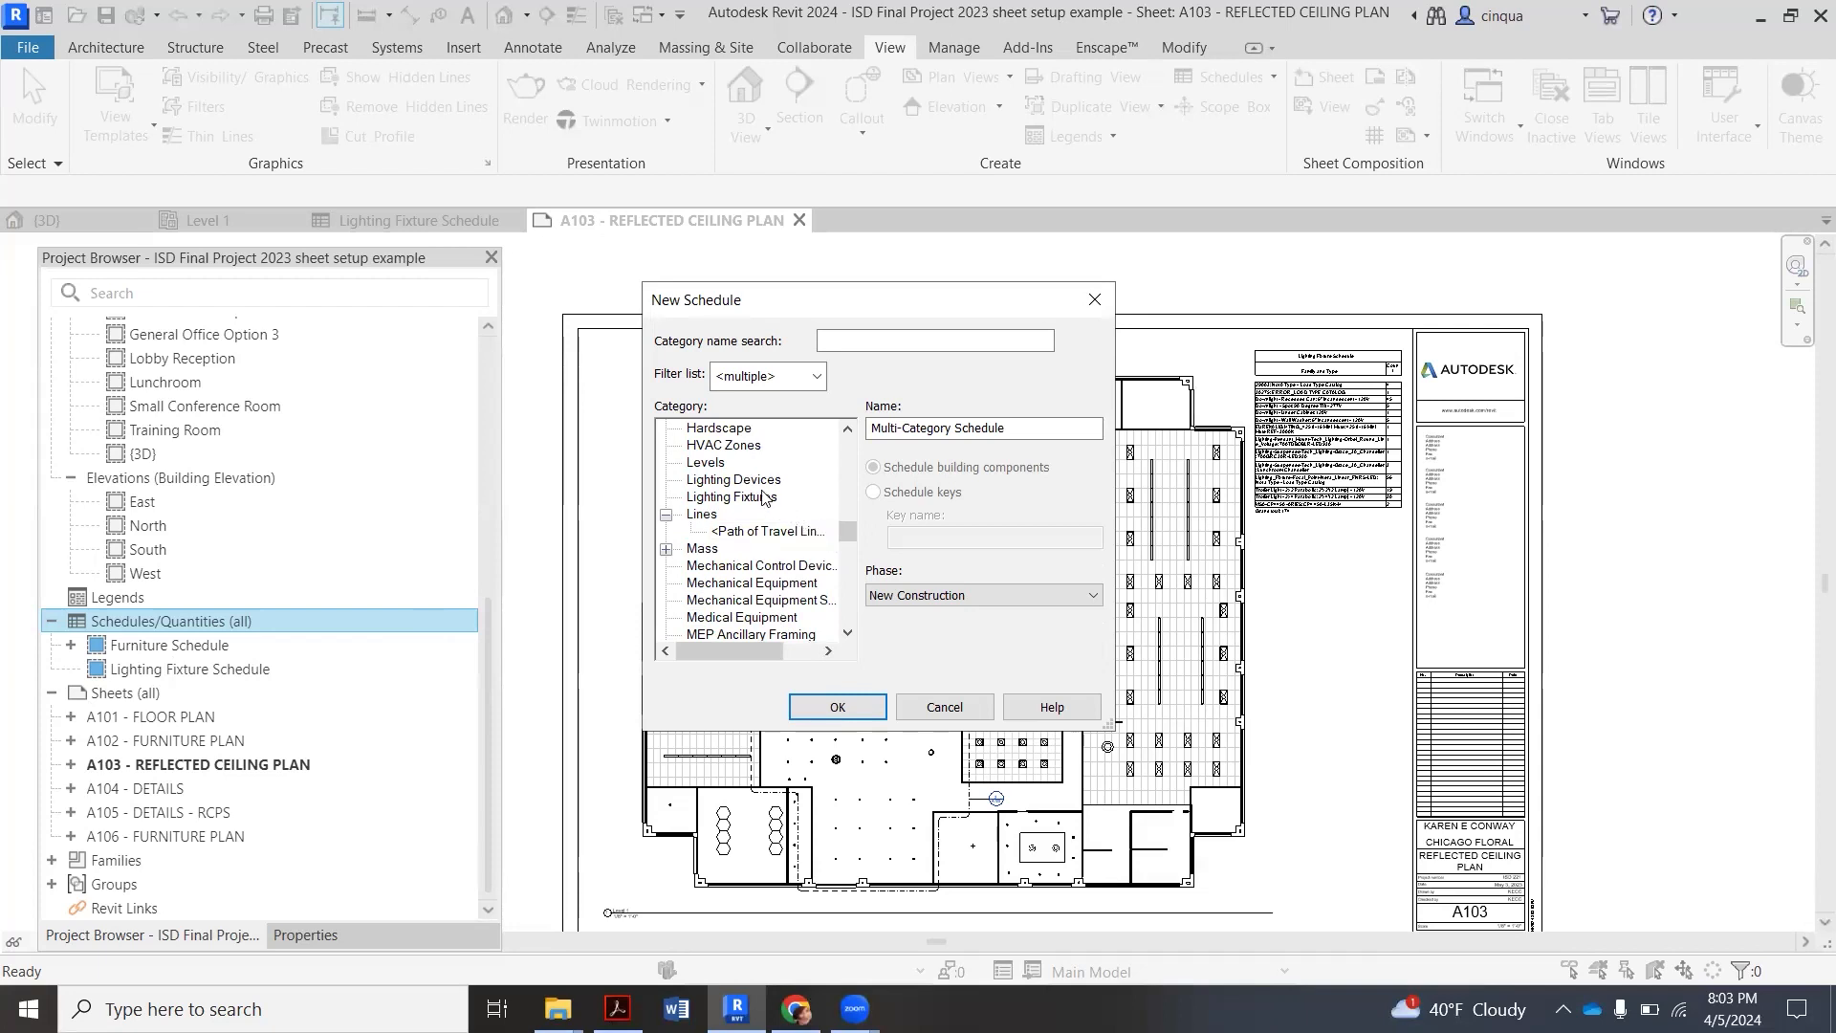
pyautogui.click(730, 496)
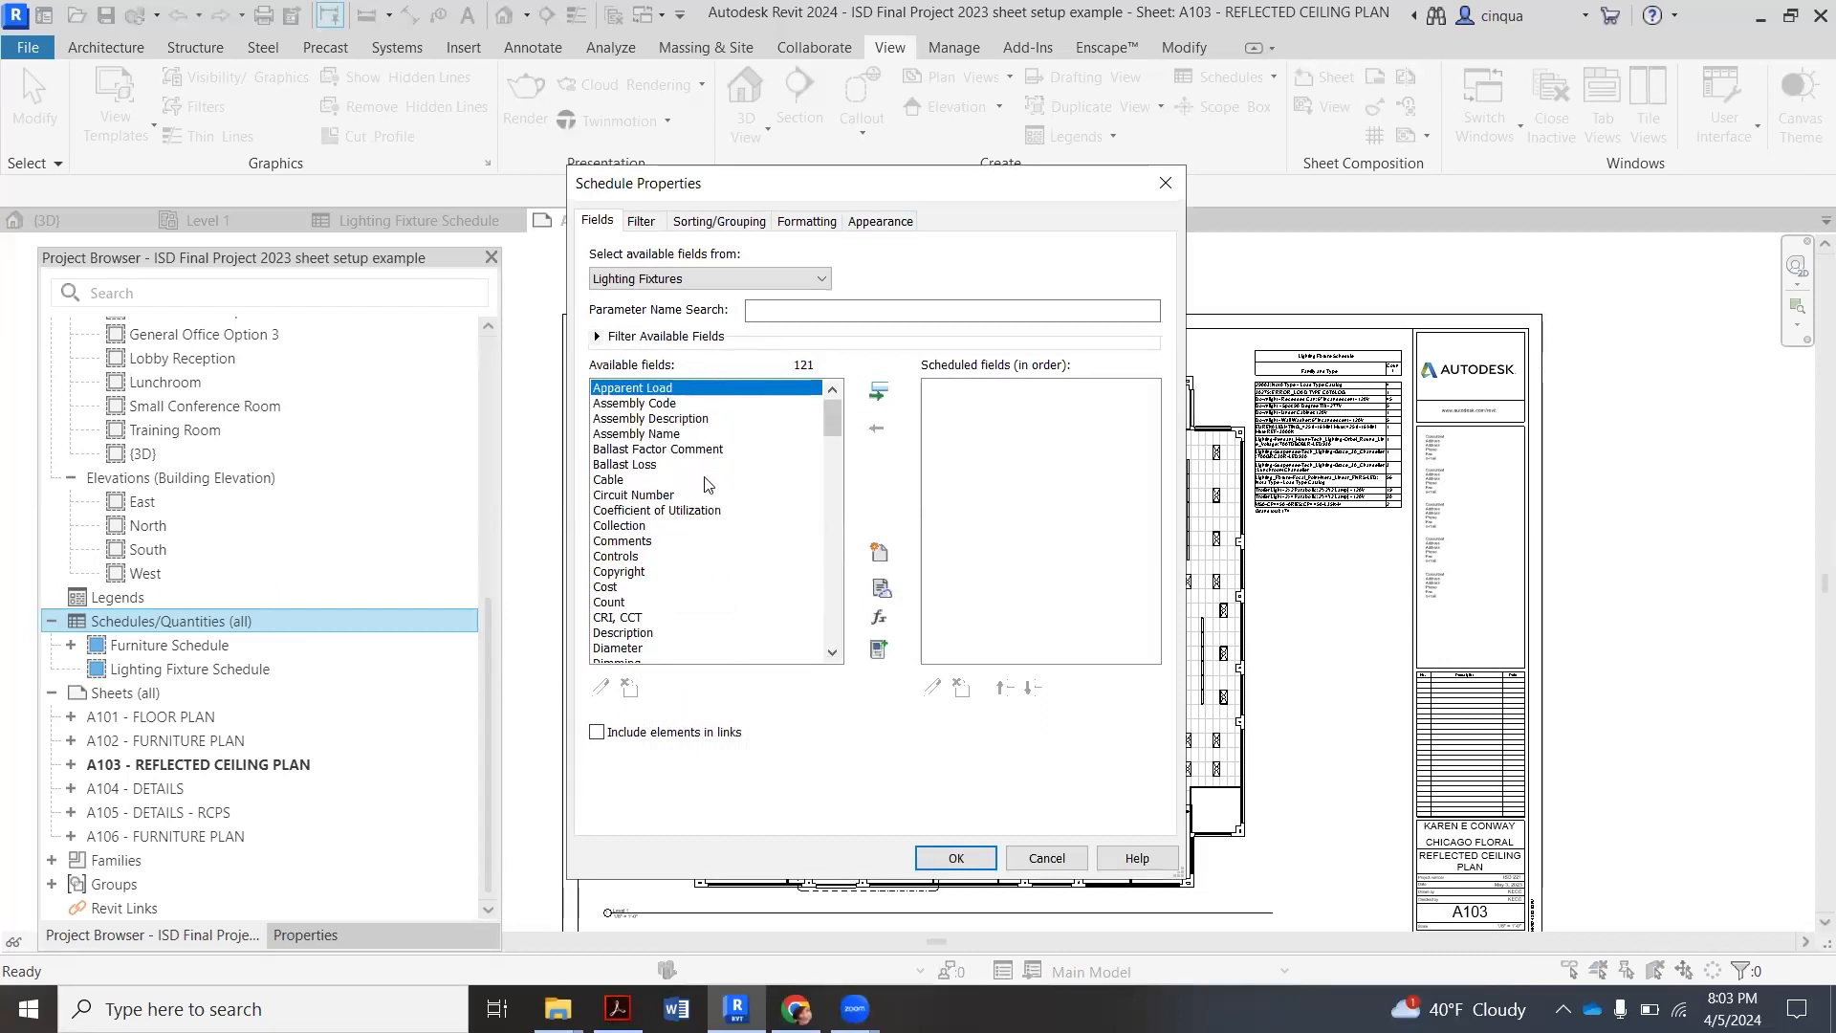
pyautogui.moveTo(658, 449)
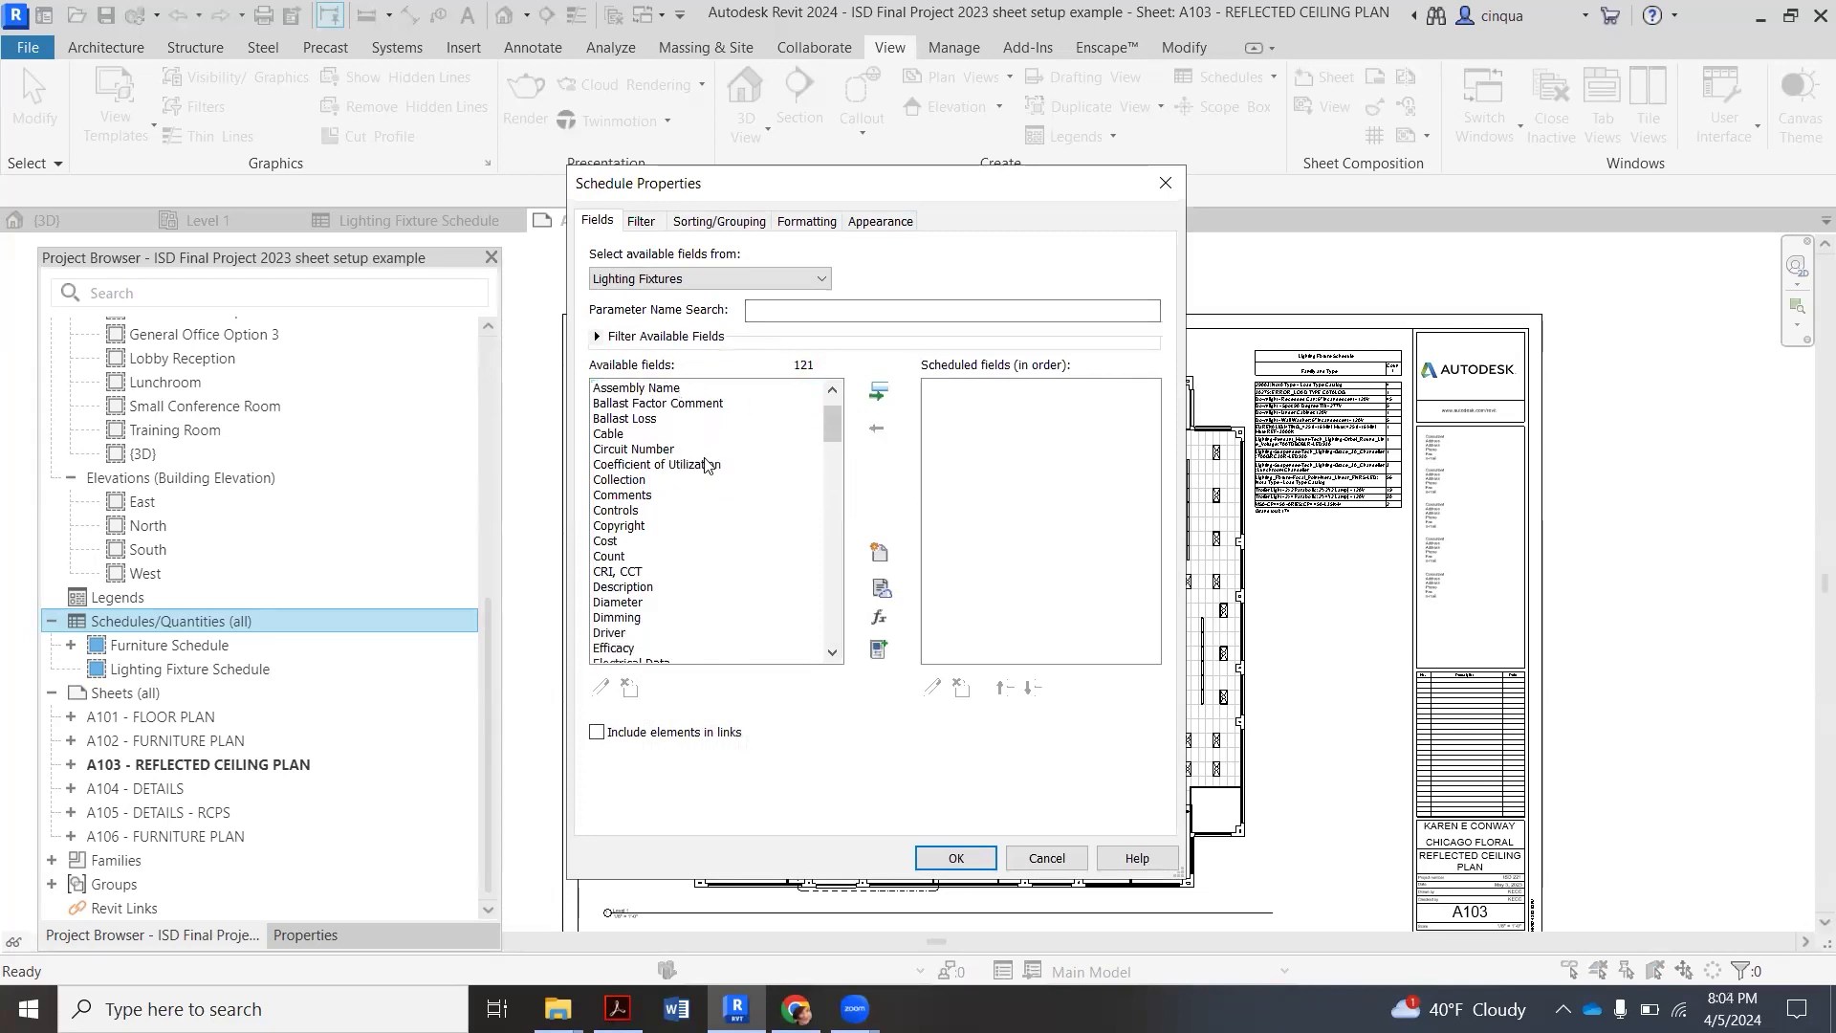
# - Add Family and Type and Count as the schedule's fields
pyautogui.scroll(-3)
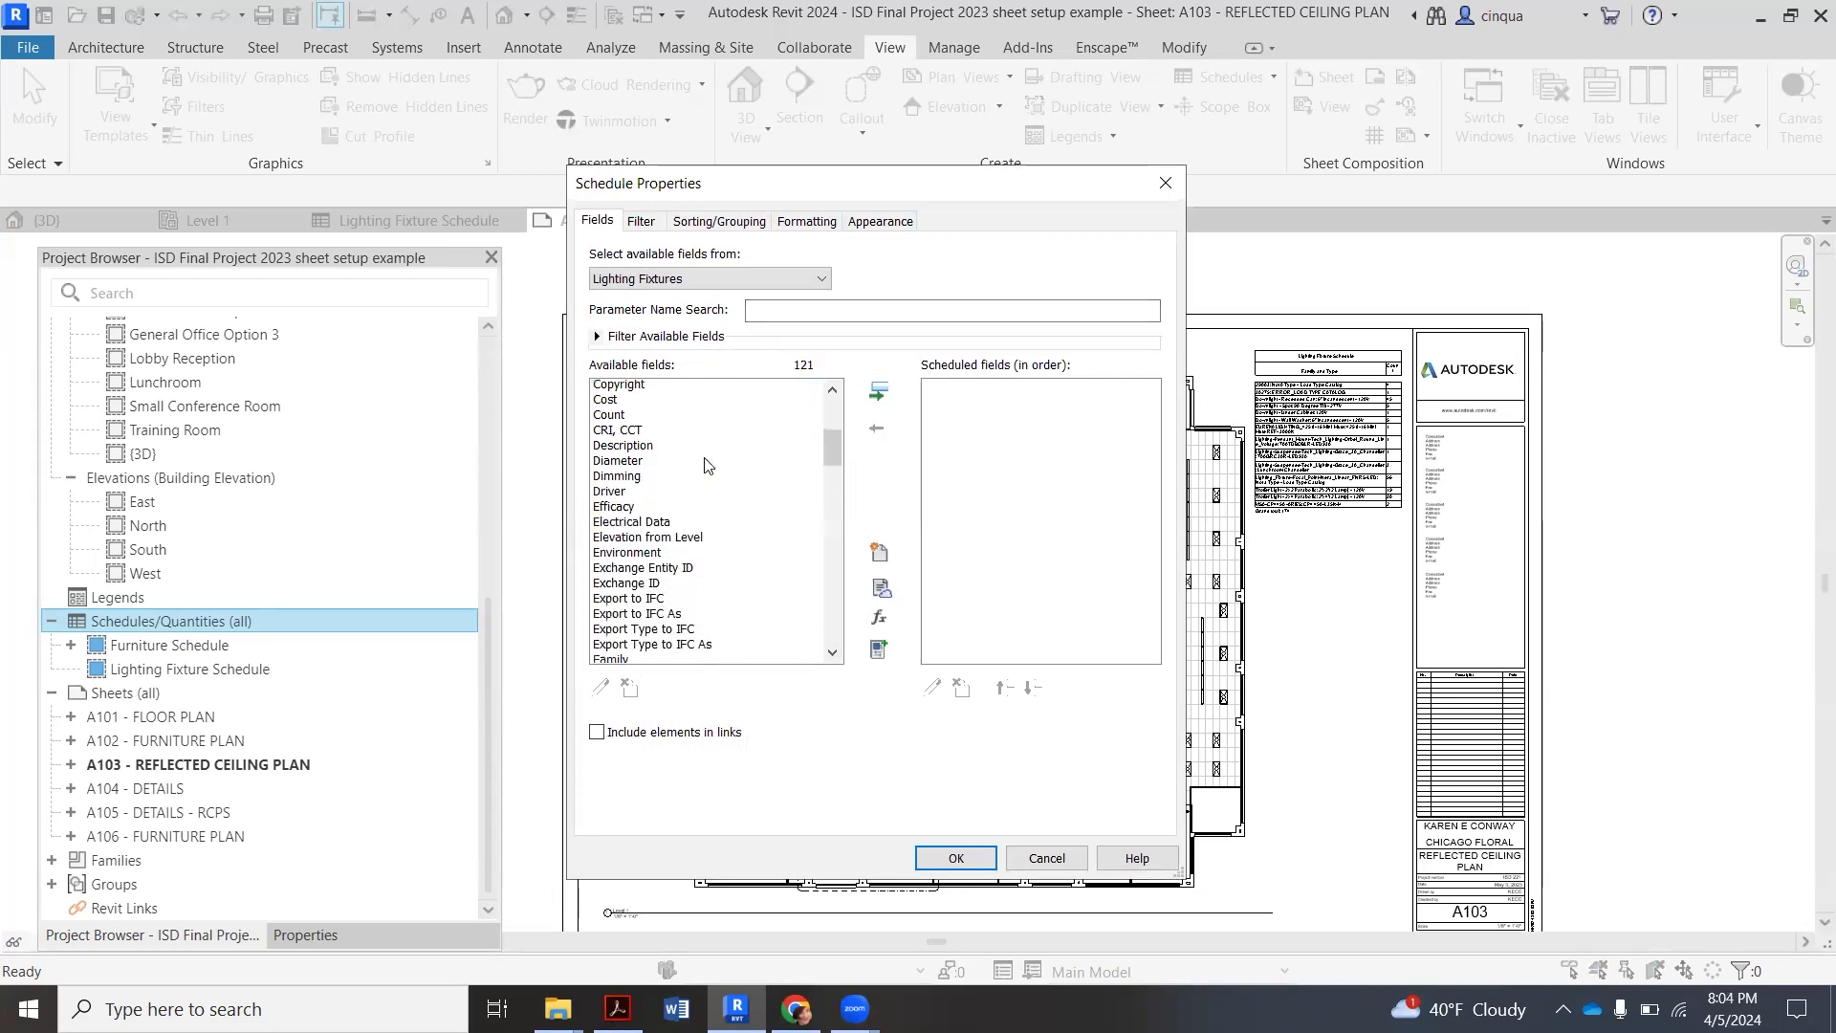
pyautogui.click(636, 540)
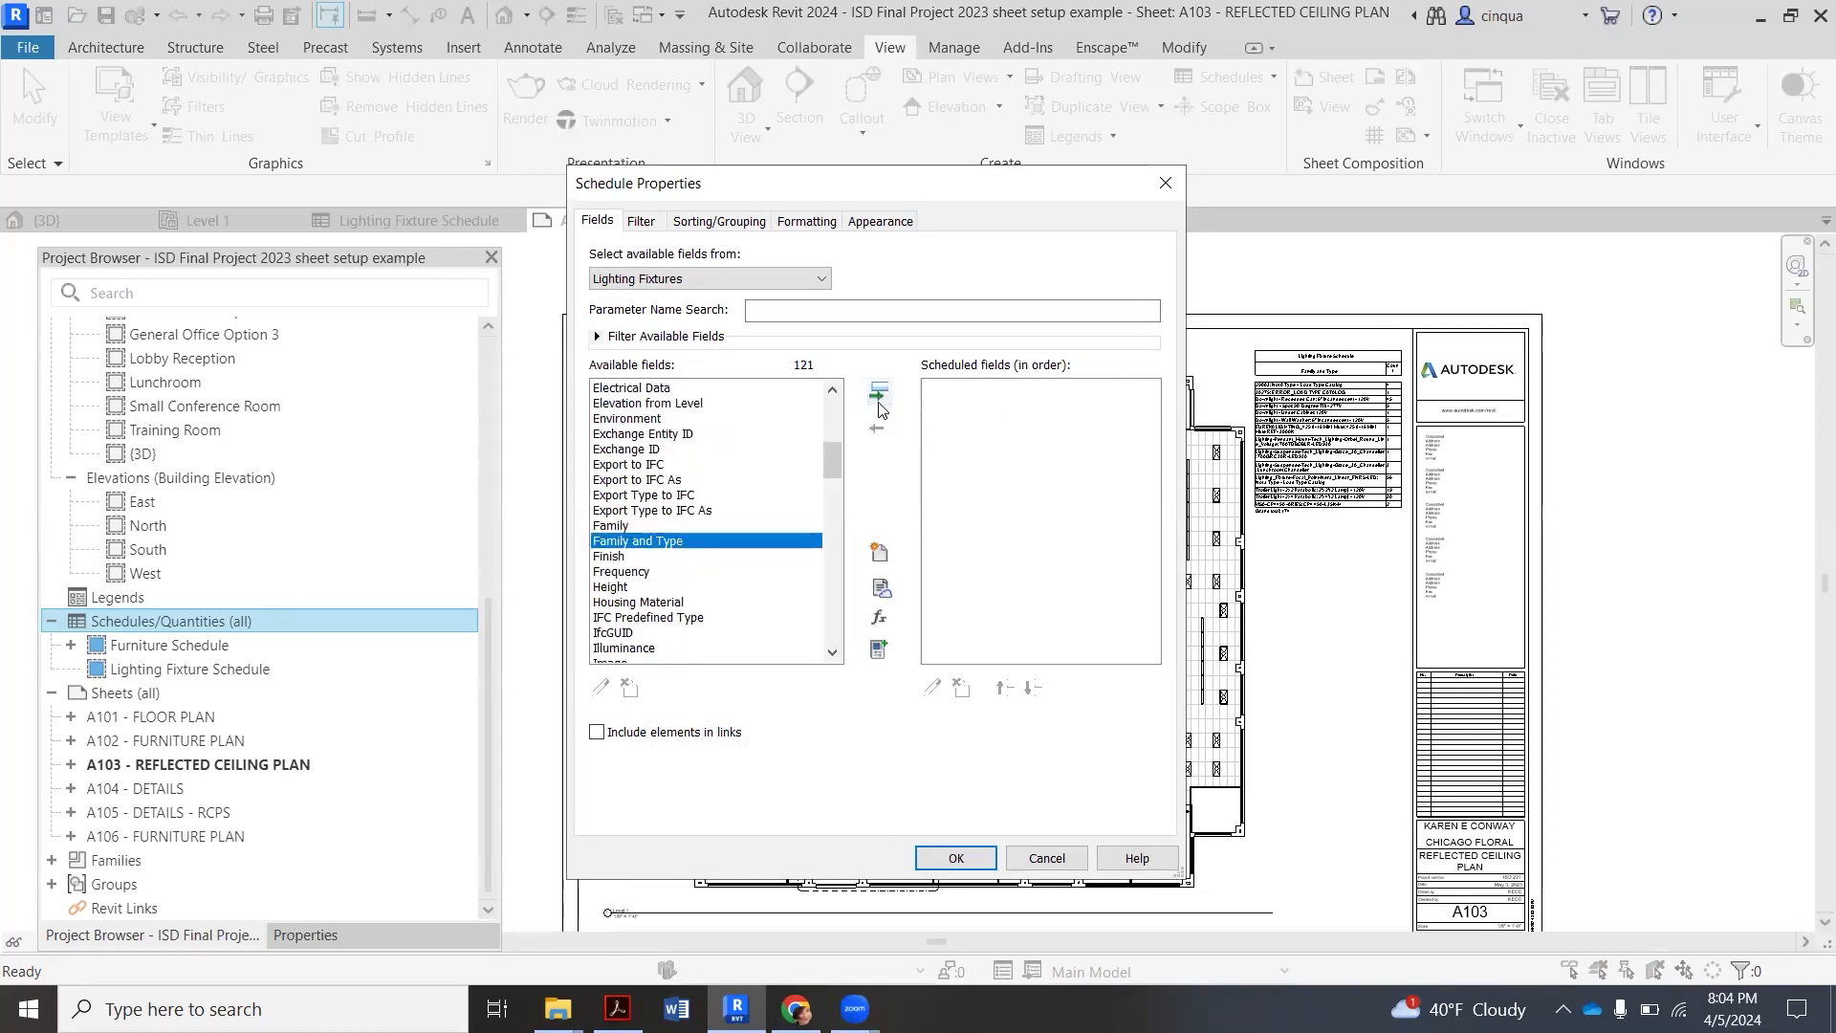
pyautogui.click(878, 390)
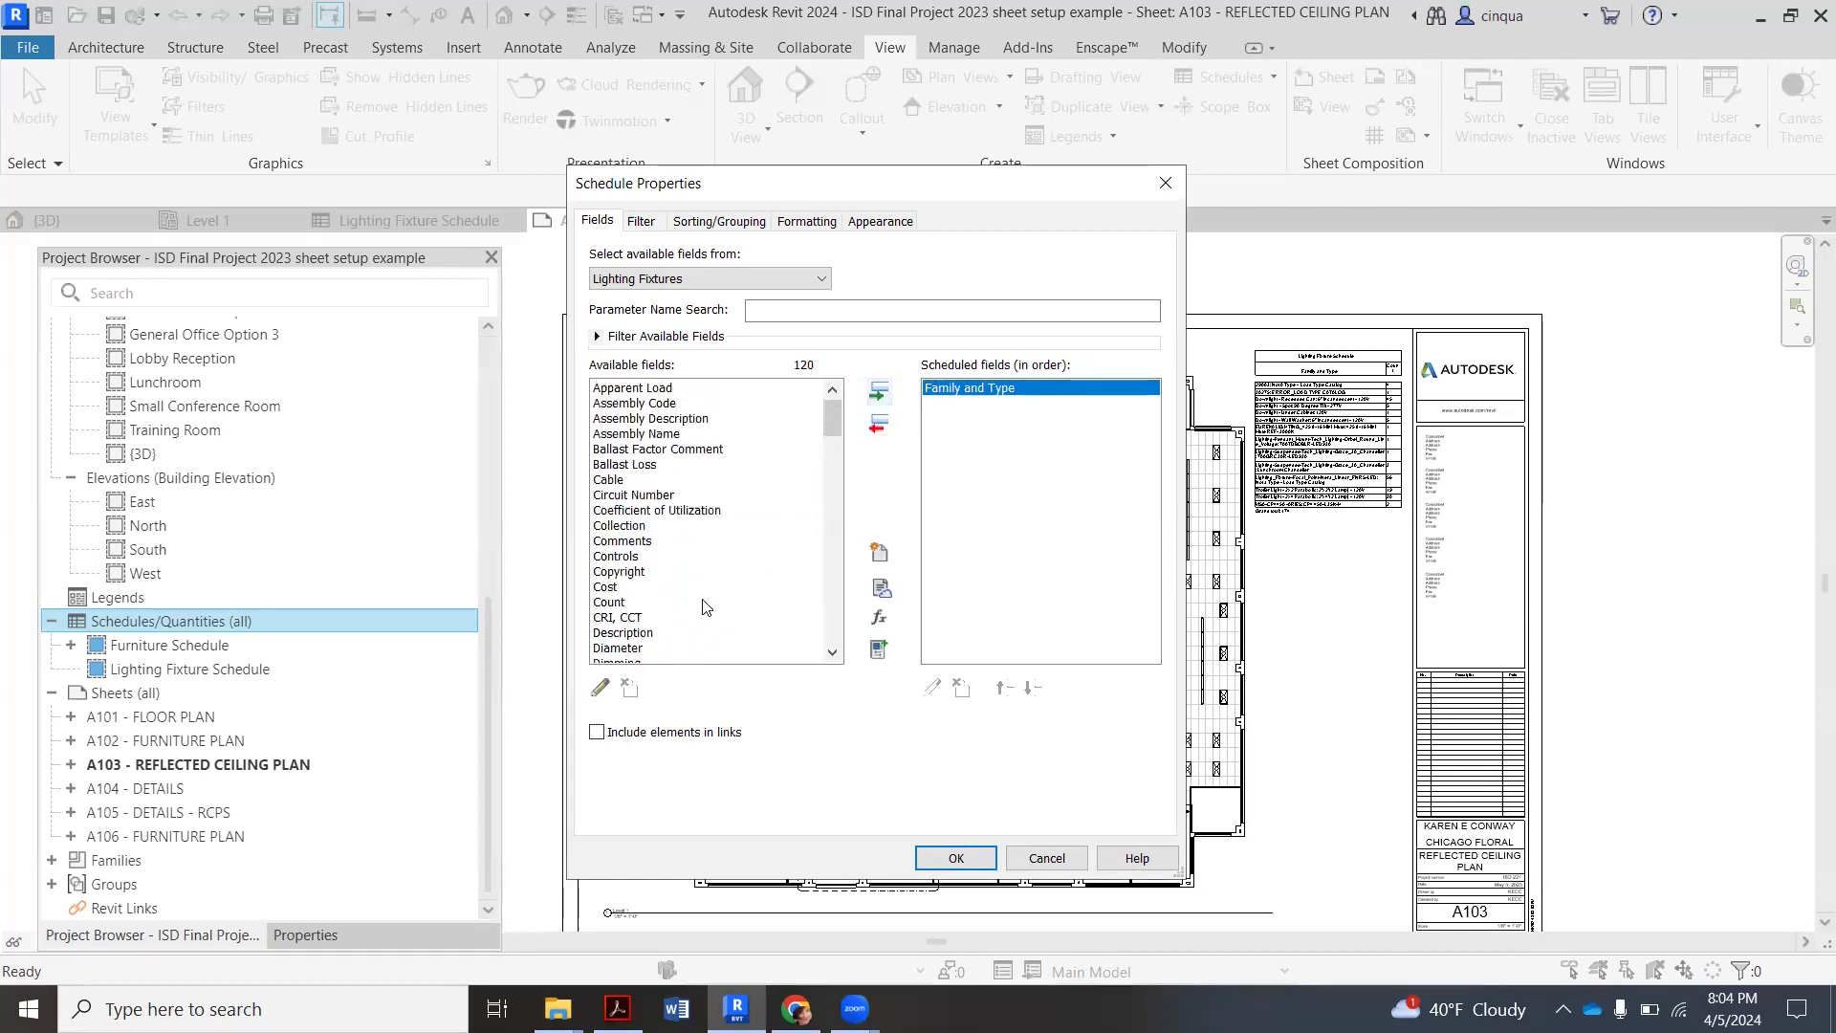
pyautogui.click(609, 600)
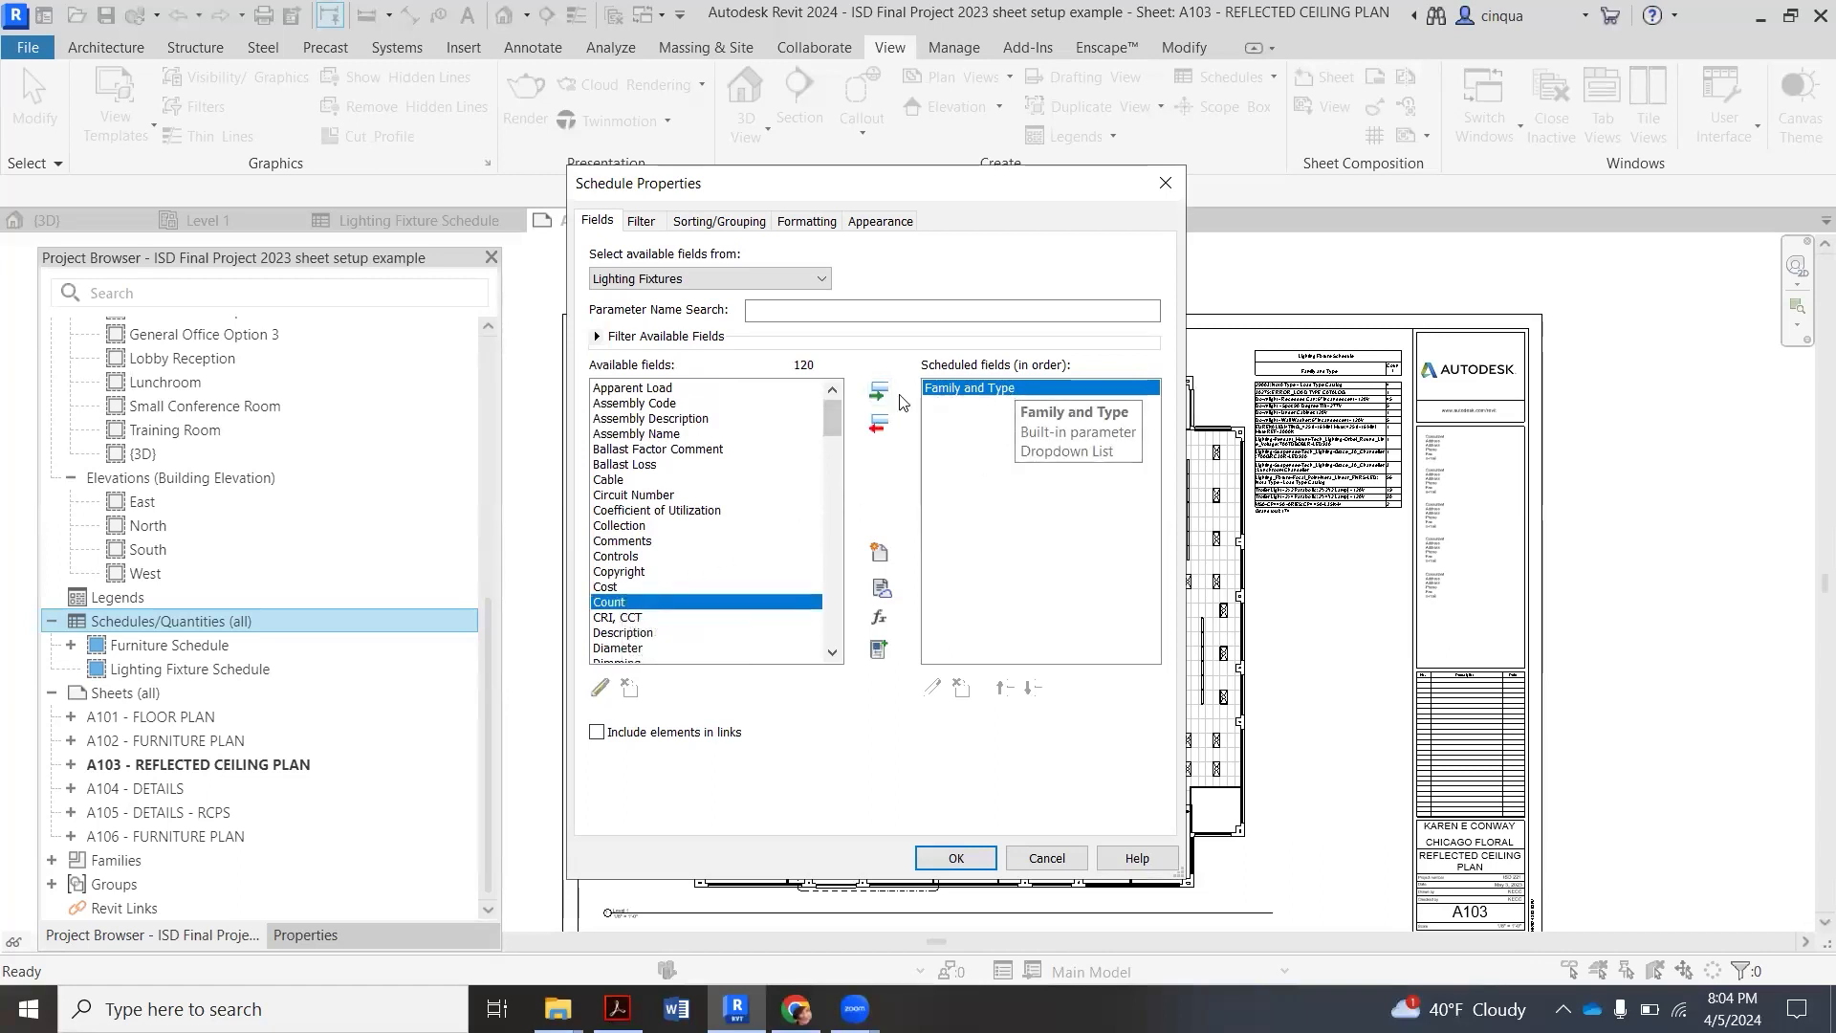
pyautogui.click(877, 390)
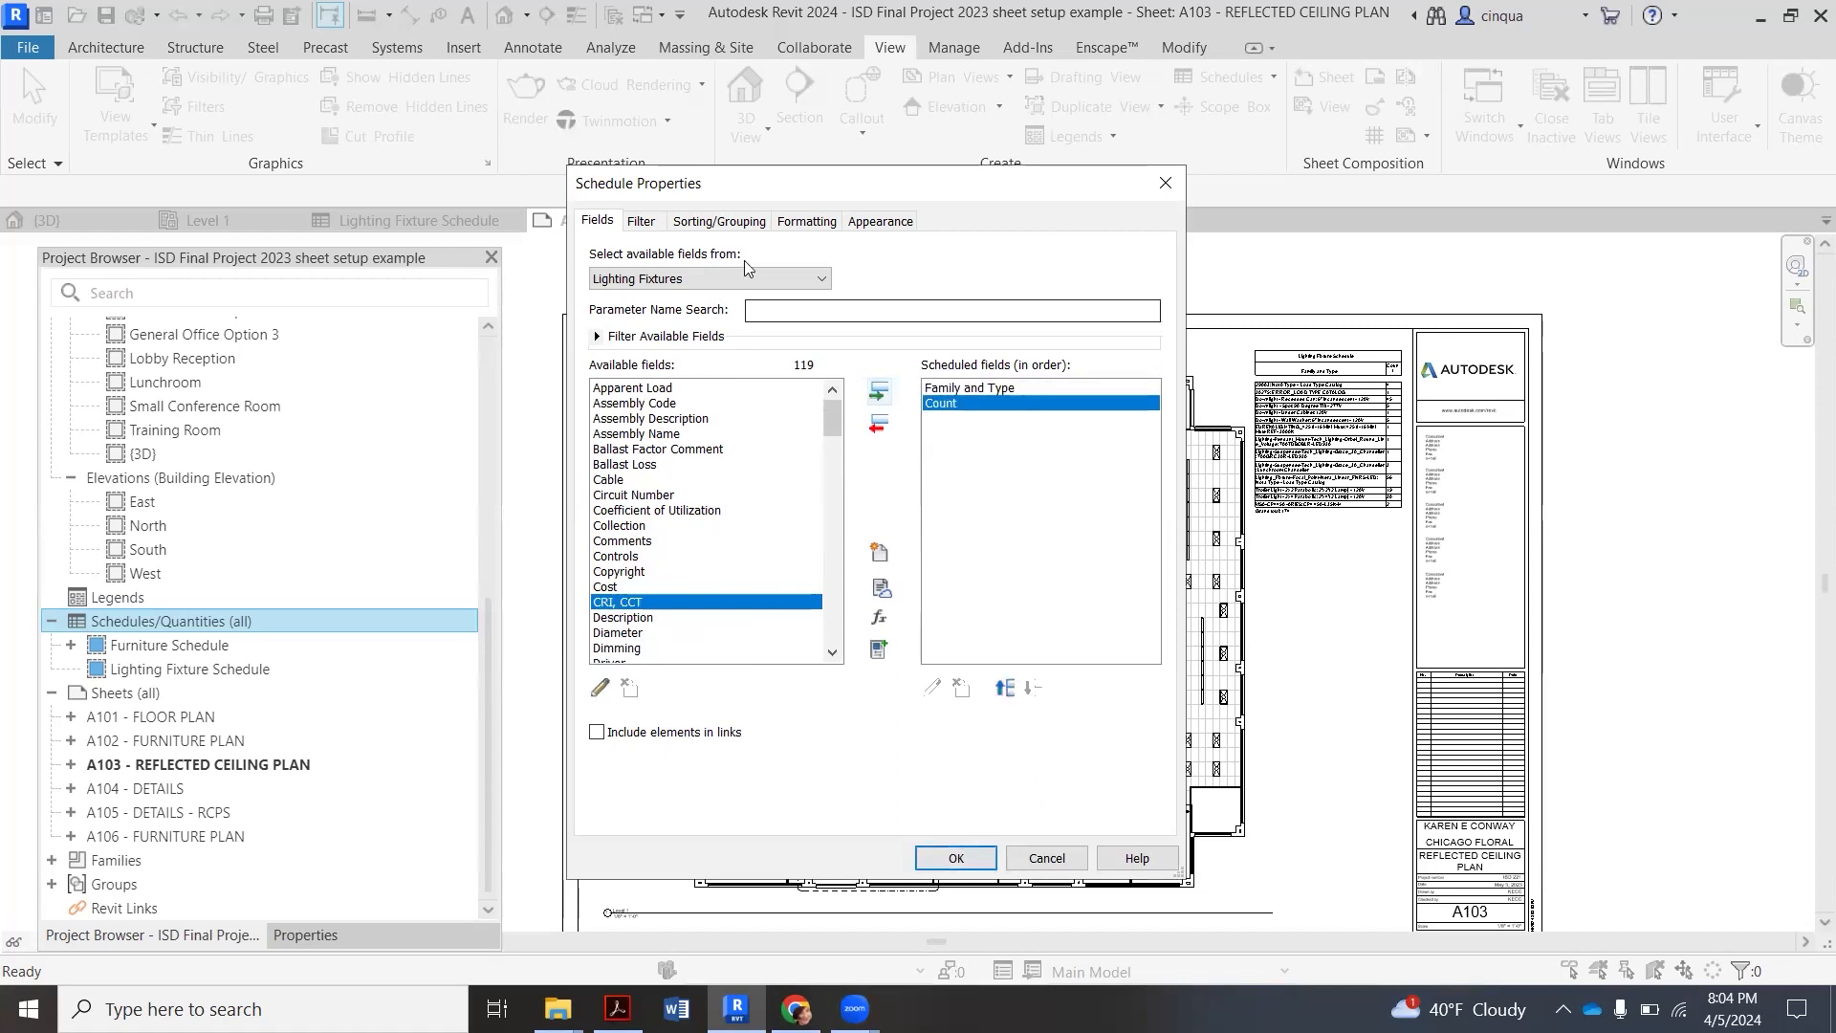
pyautogui.click(719, 220)
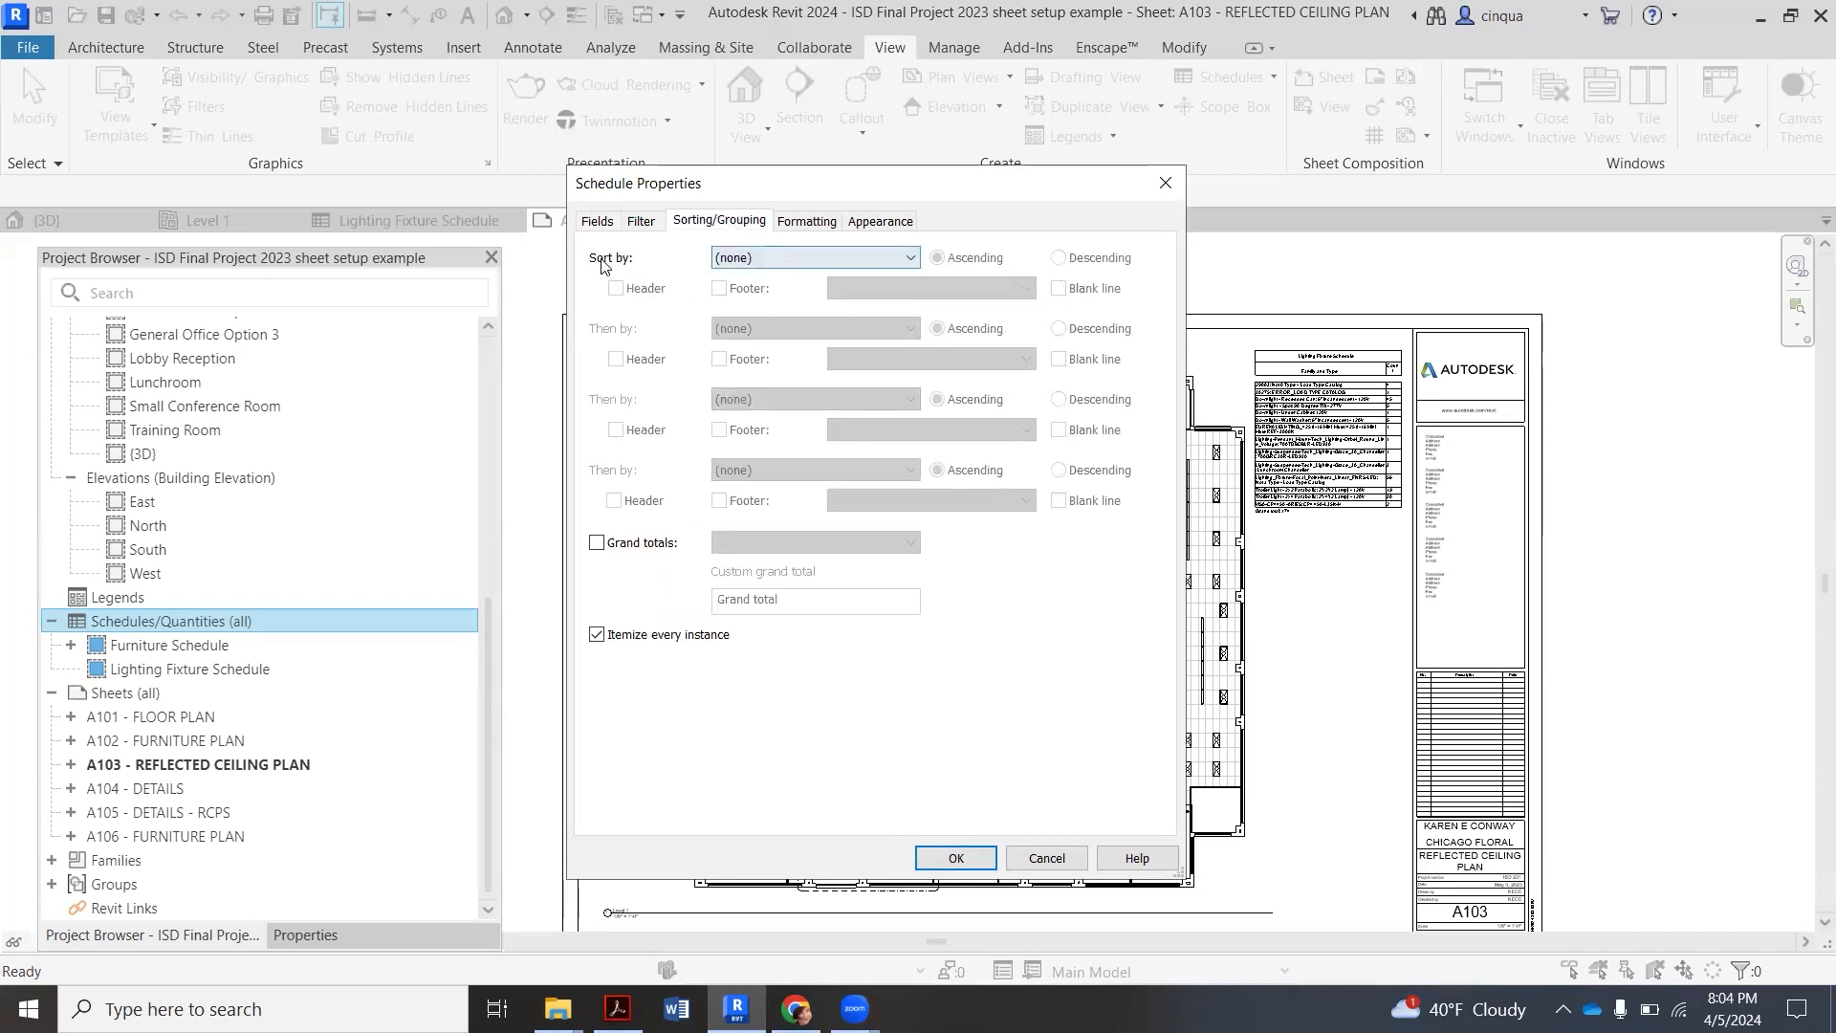
# - Sort by Family and Type with grand totals, not itemizing every instance, and create the schedule
pyautogui.click(811, 256)
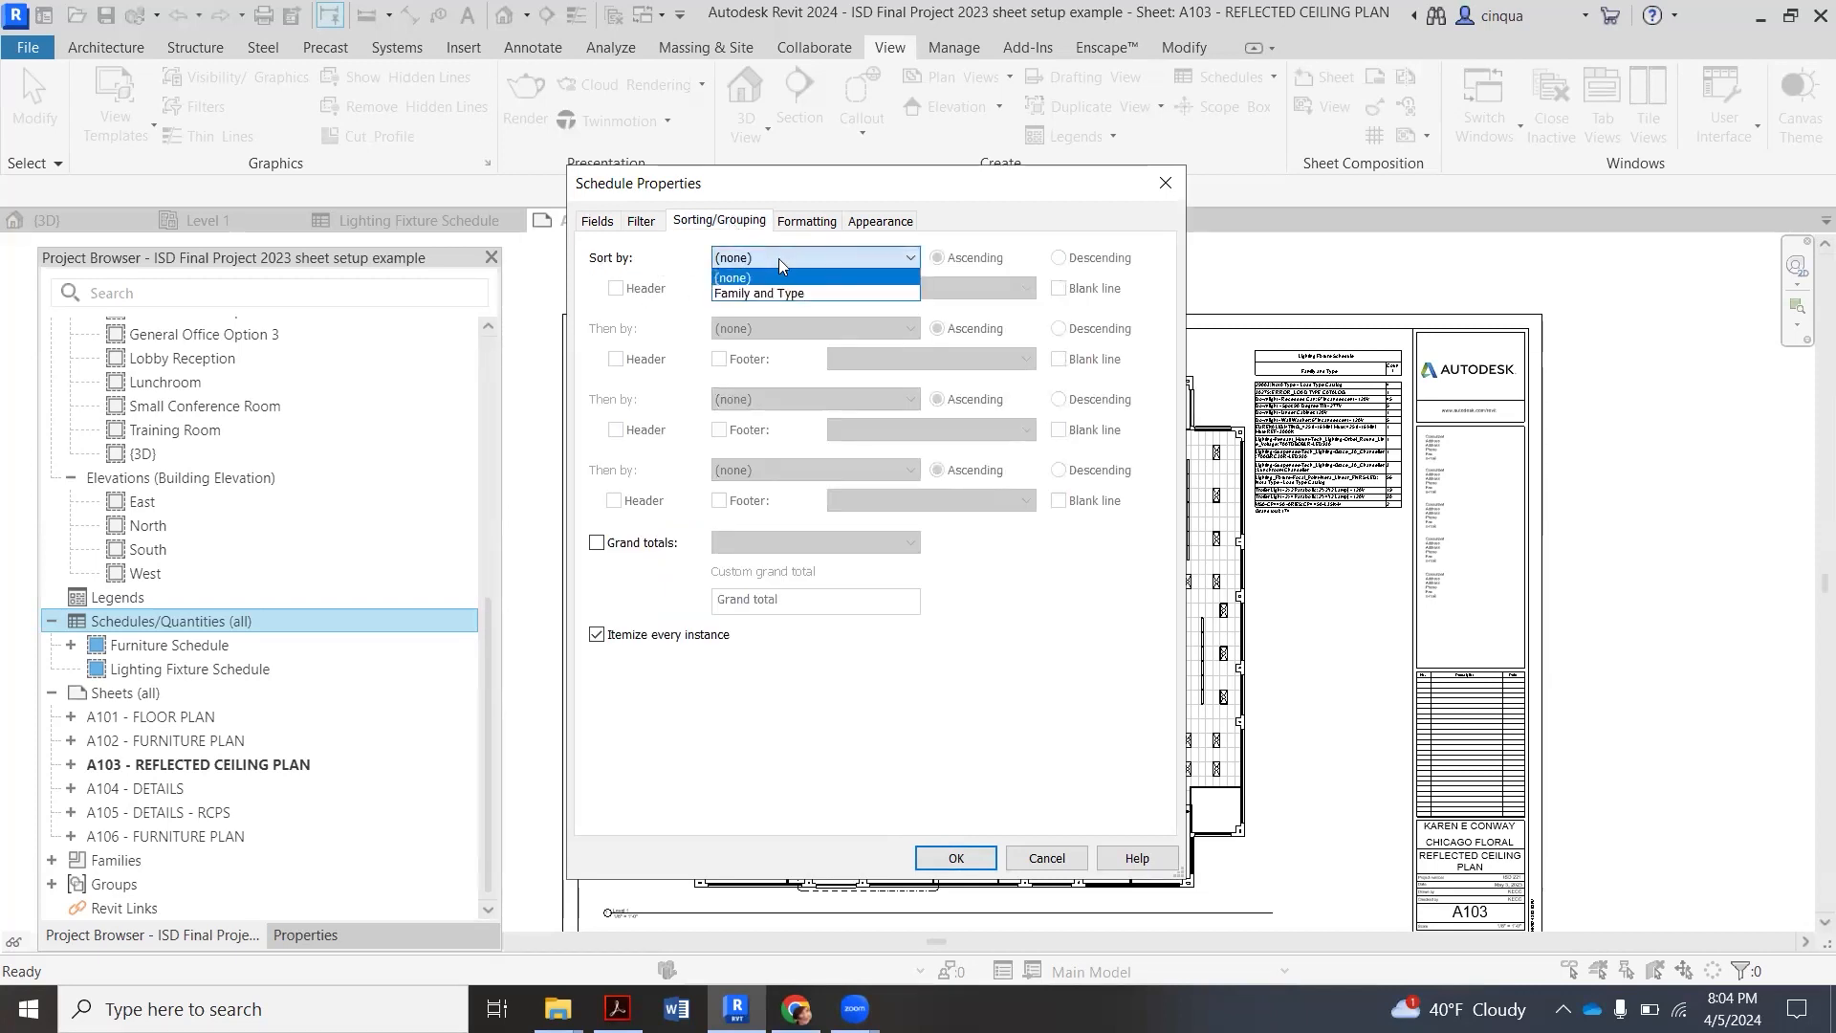
pyautogui.click(757, 292)
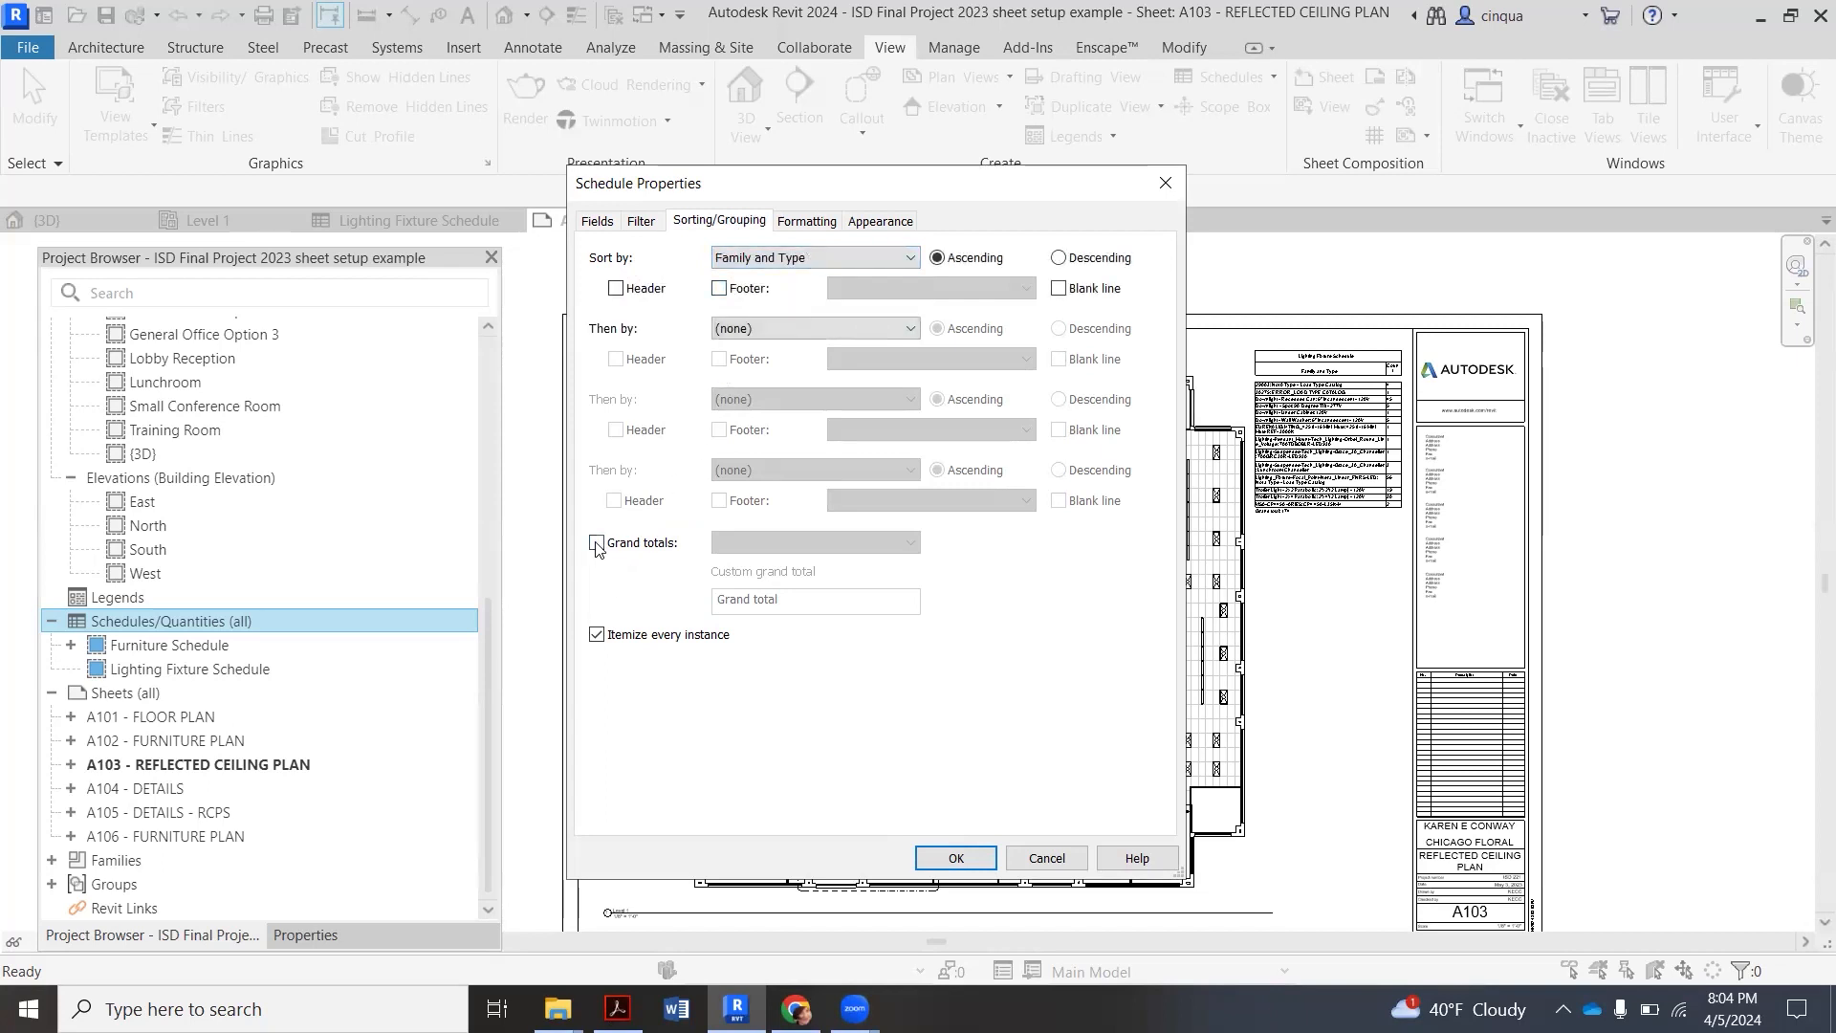
pyautogui.click(595, 542)
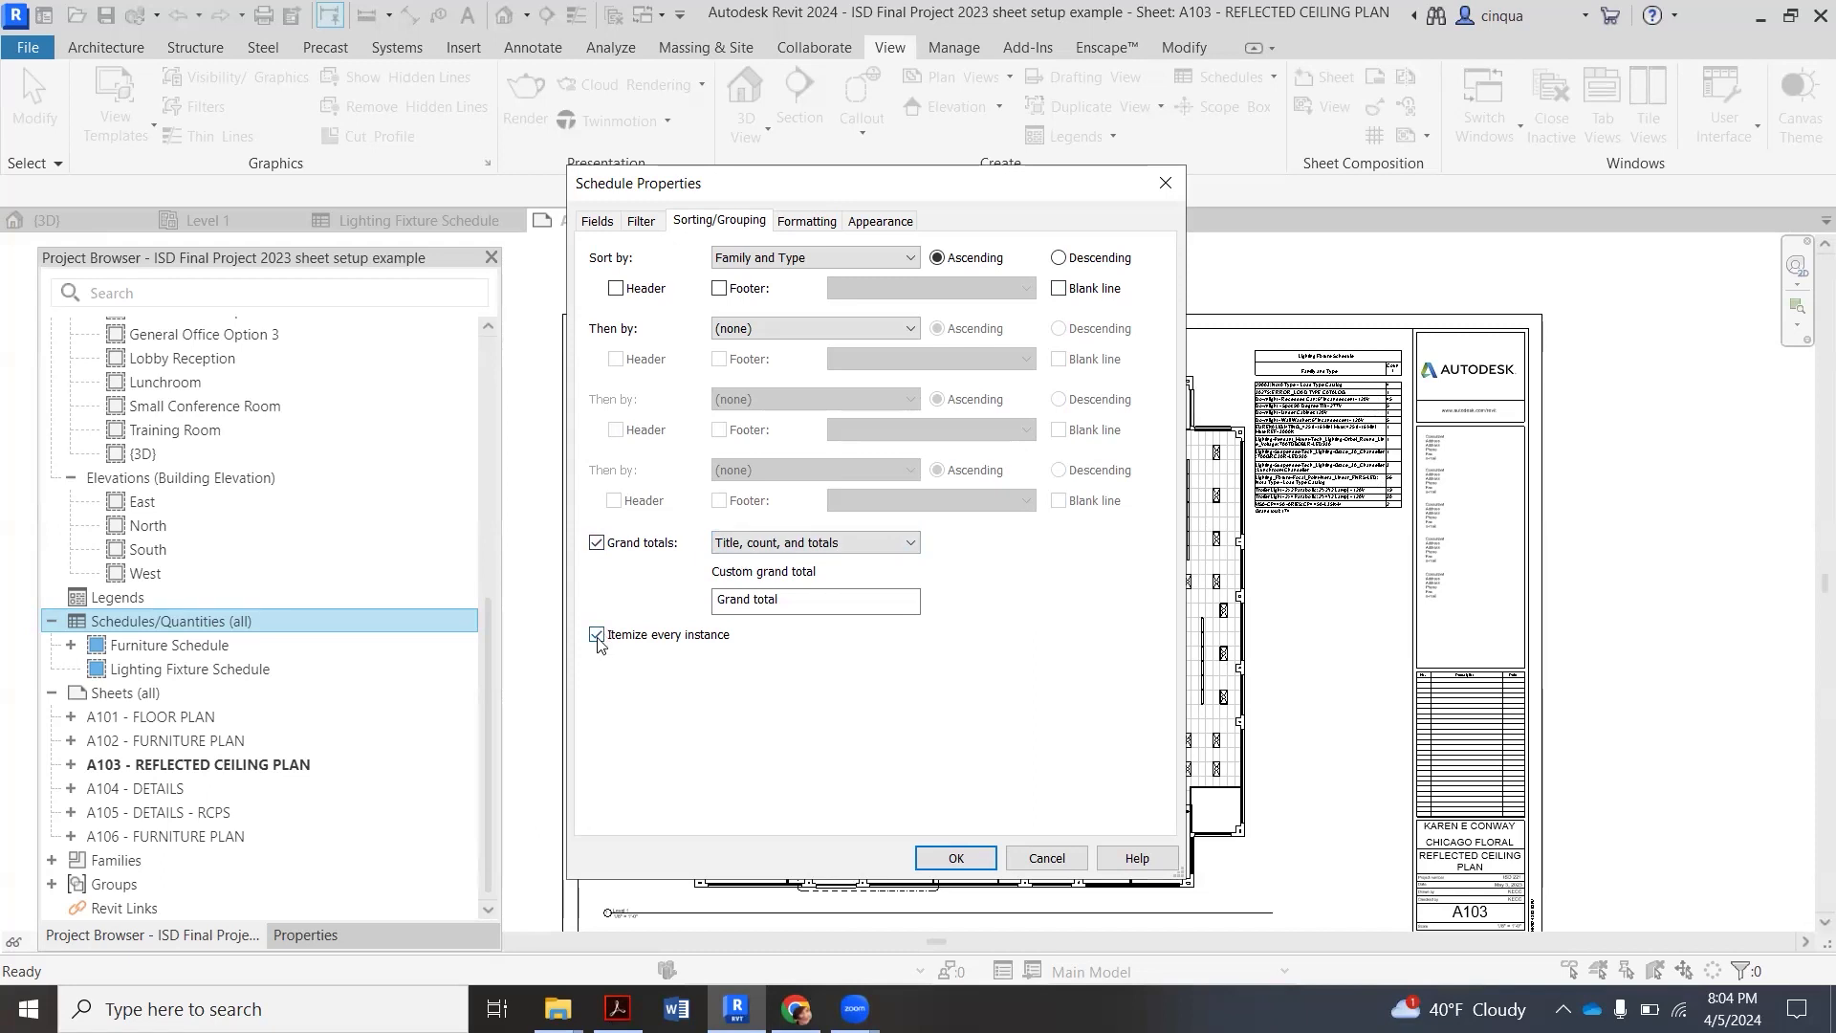
pyautogui.click(597, 633)
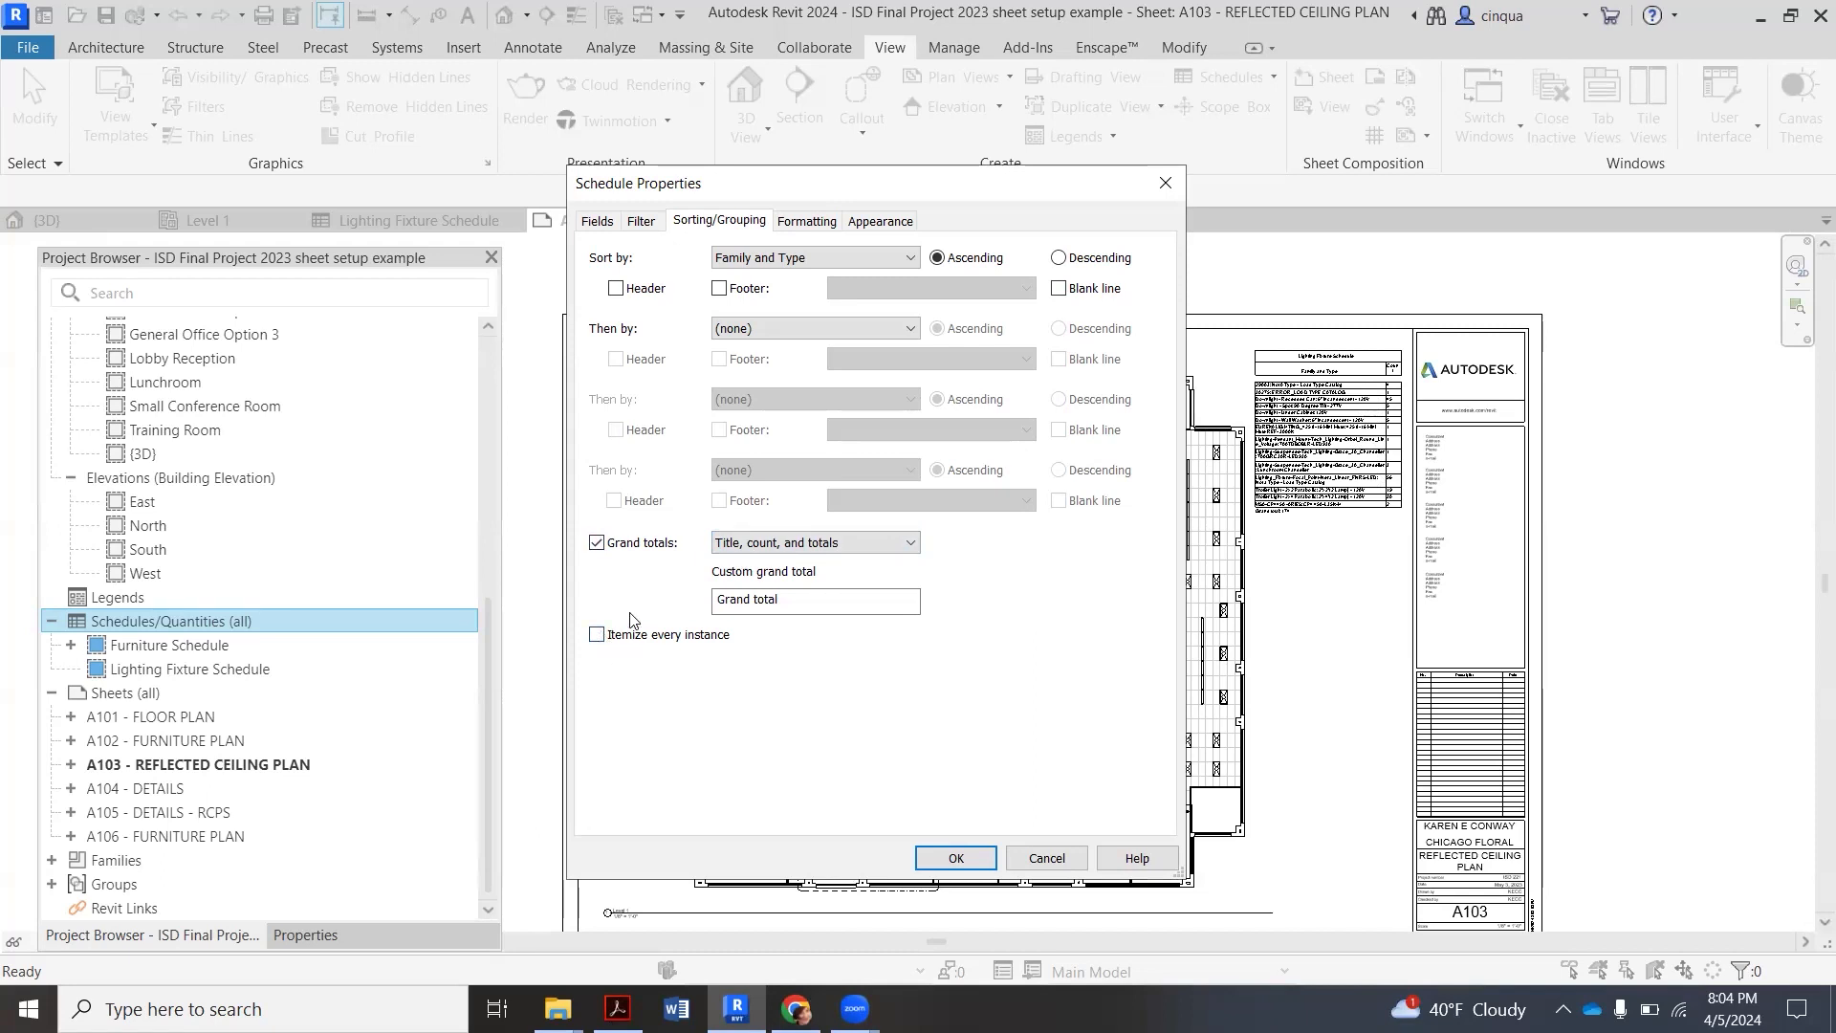
pyautogui.moveTo(651, 605)
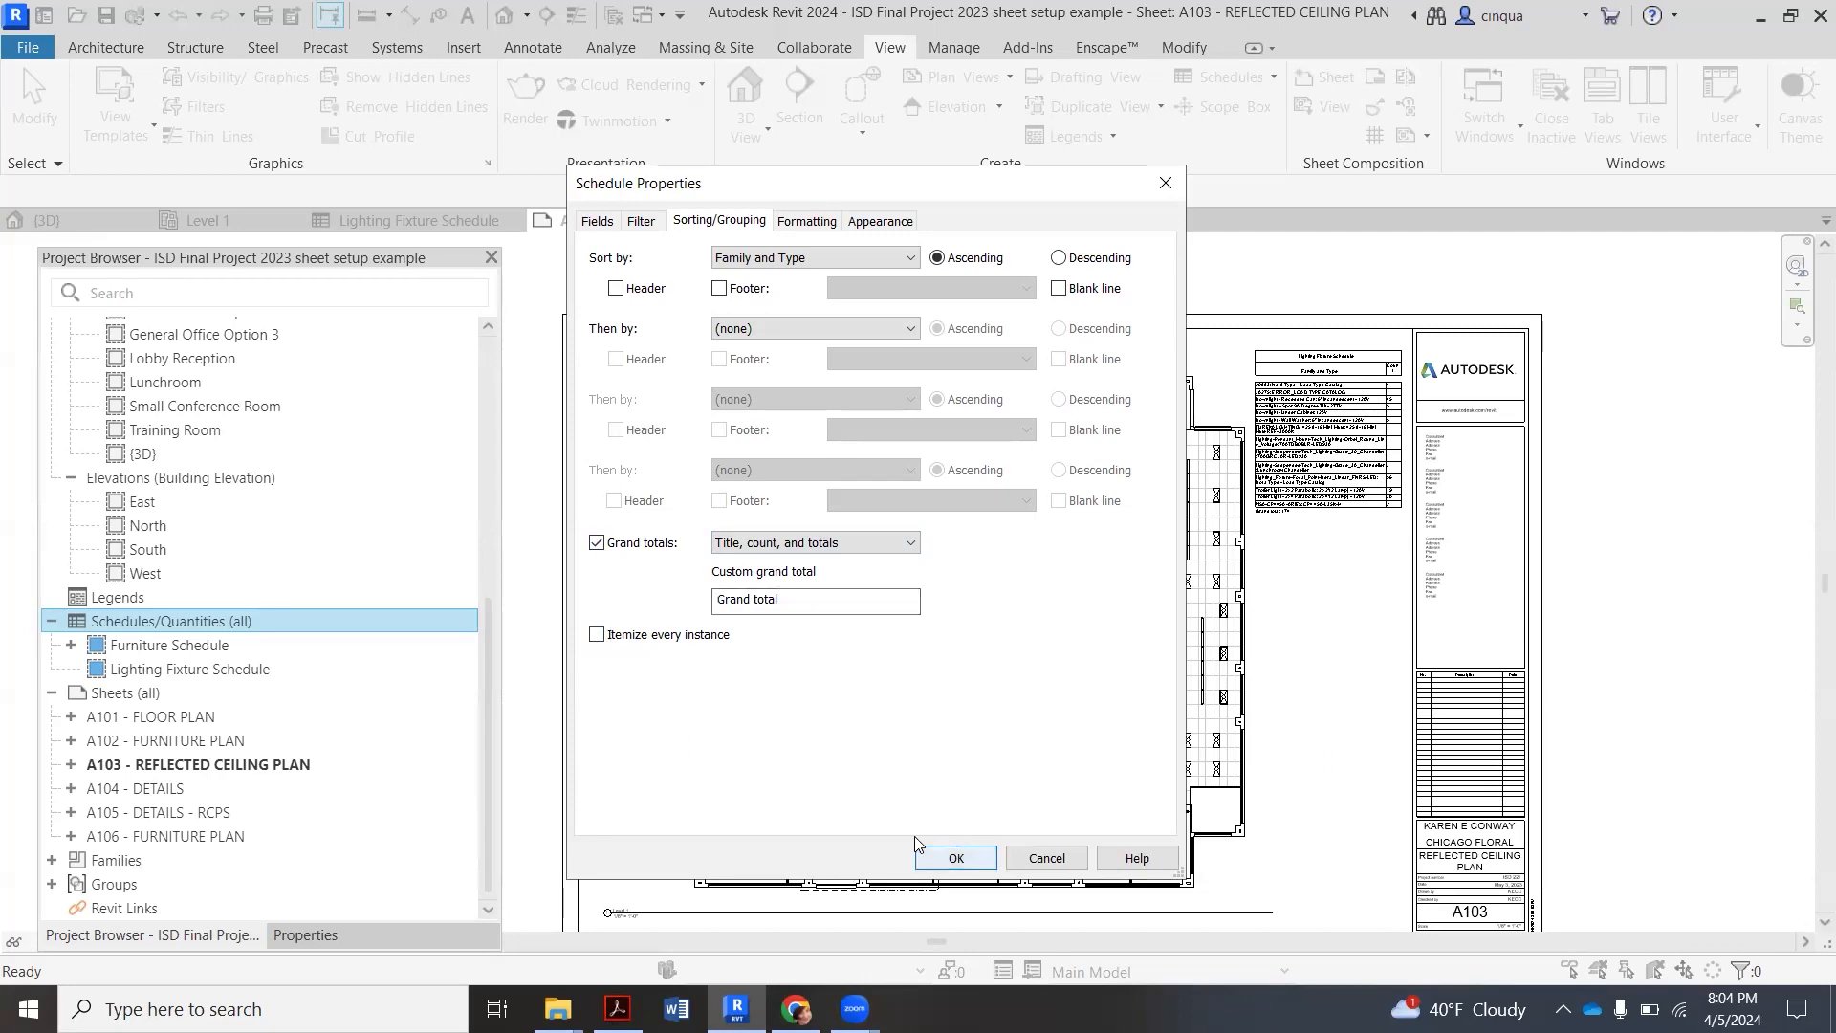
pyautogui.click(954, 856)
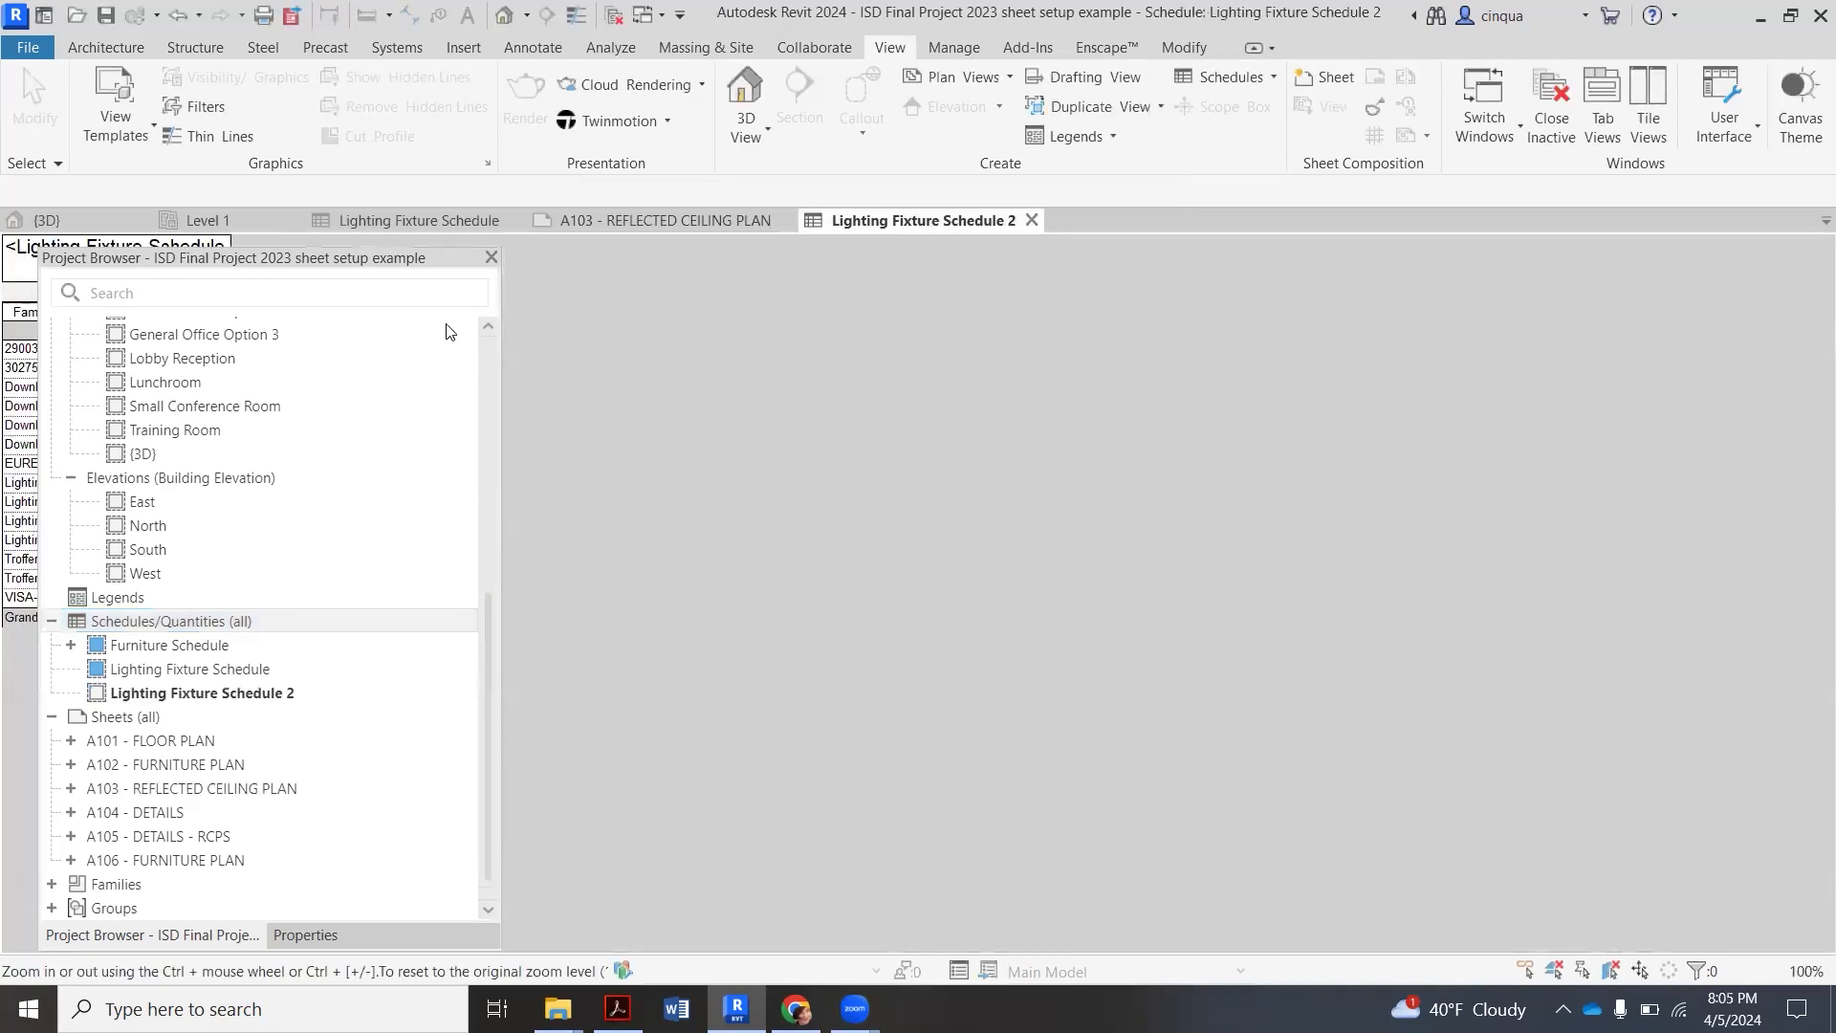
pyautogui.moveTo(442, 286)
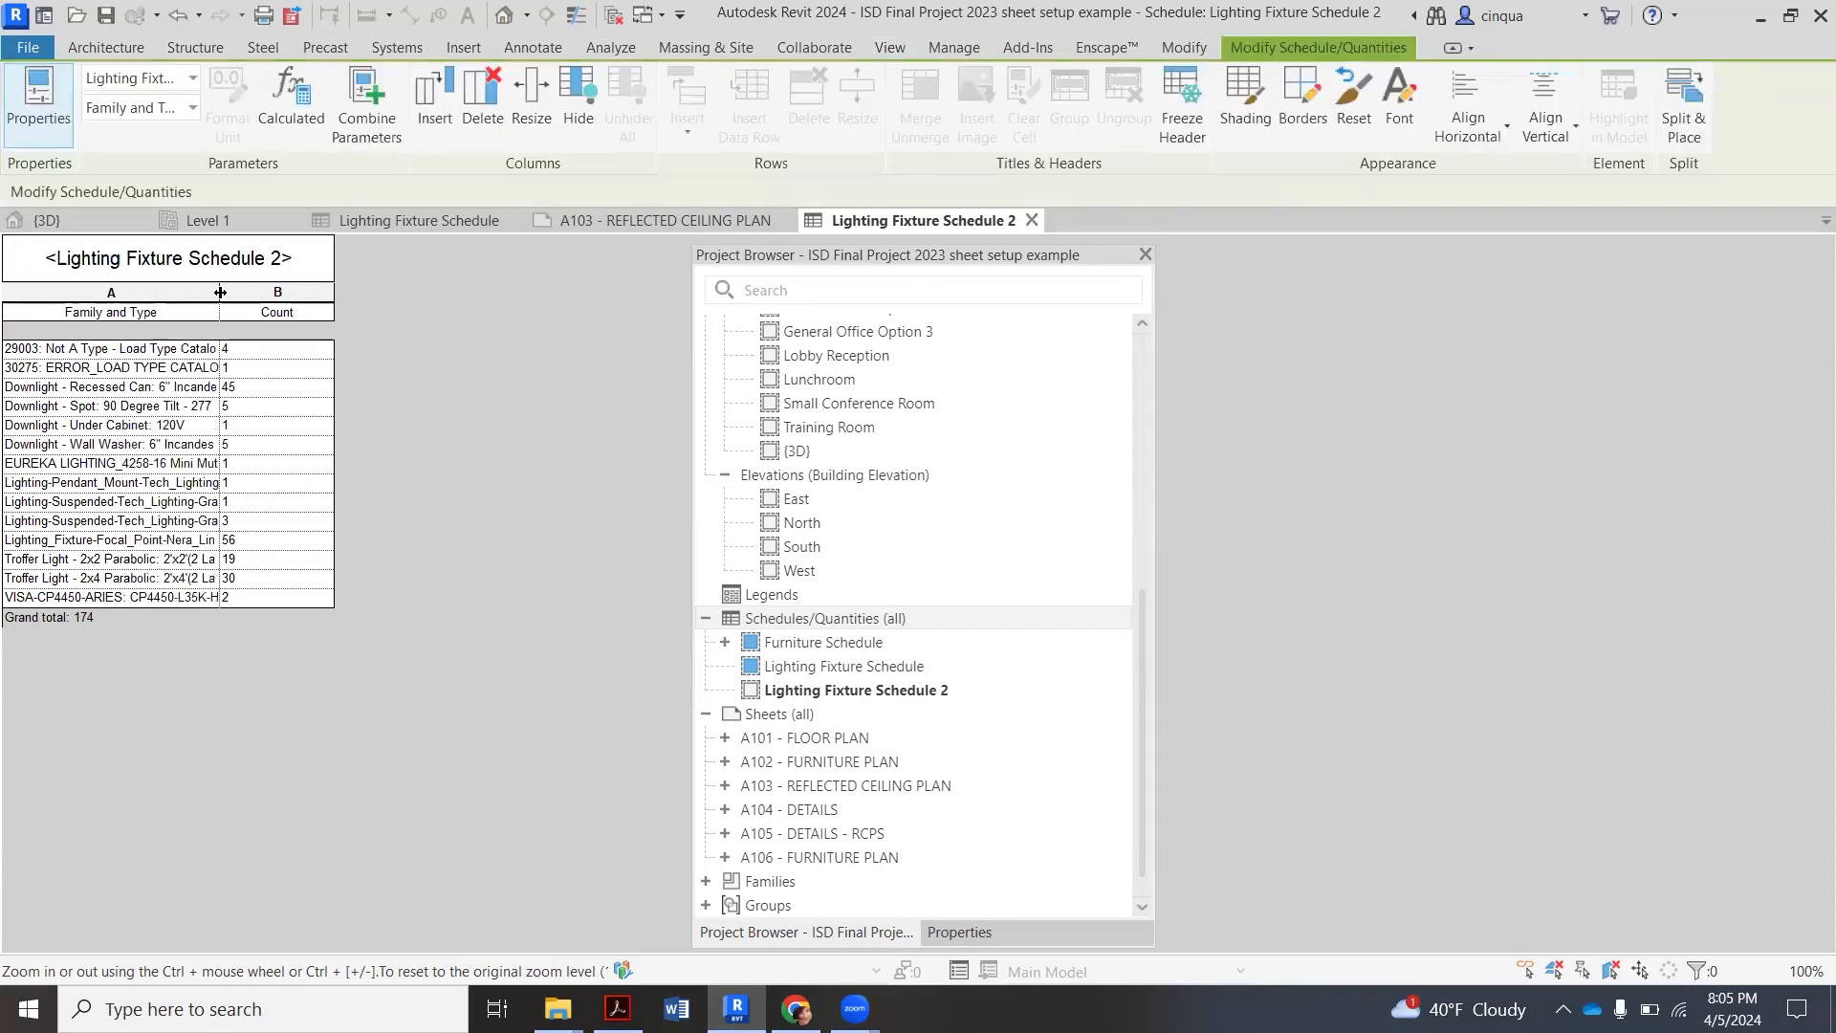
# - Widen the Family and Type column to show full fixture names and narrow the Count column
pyautogui.moveTo(219, 292); pyautogui.dragTo(331, 292)
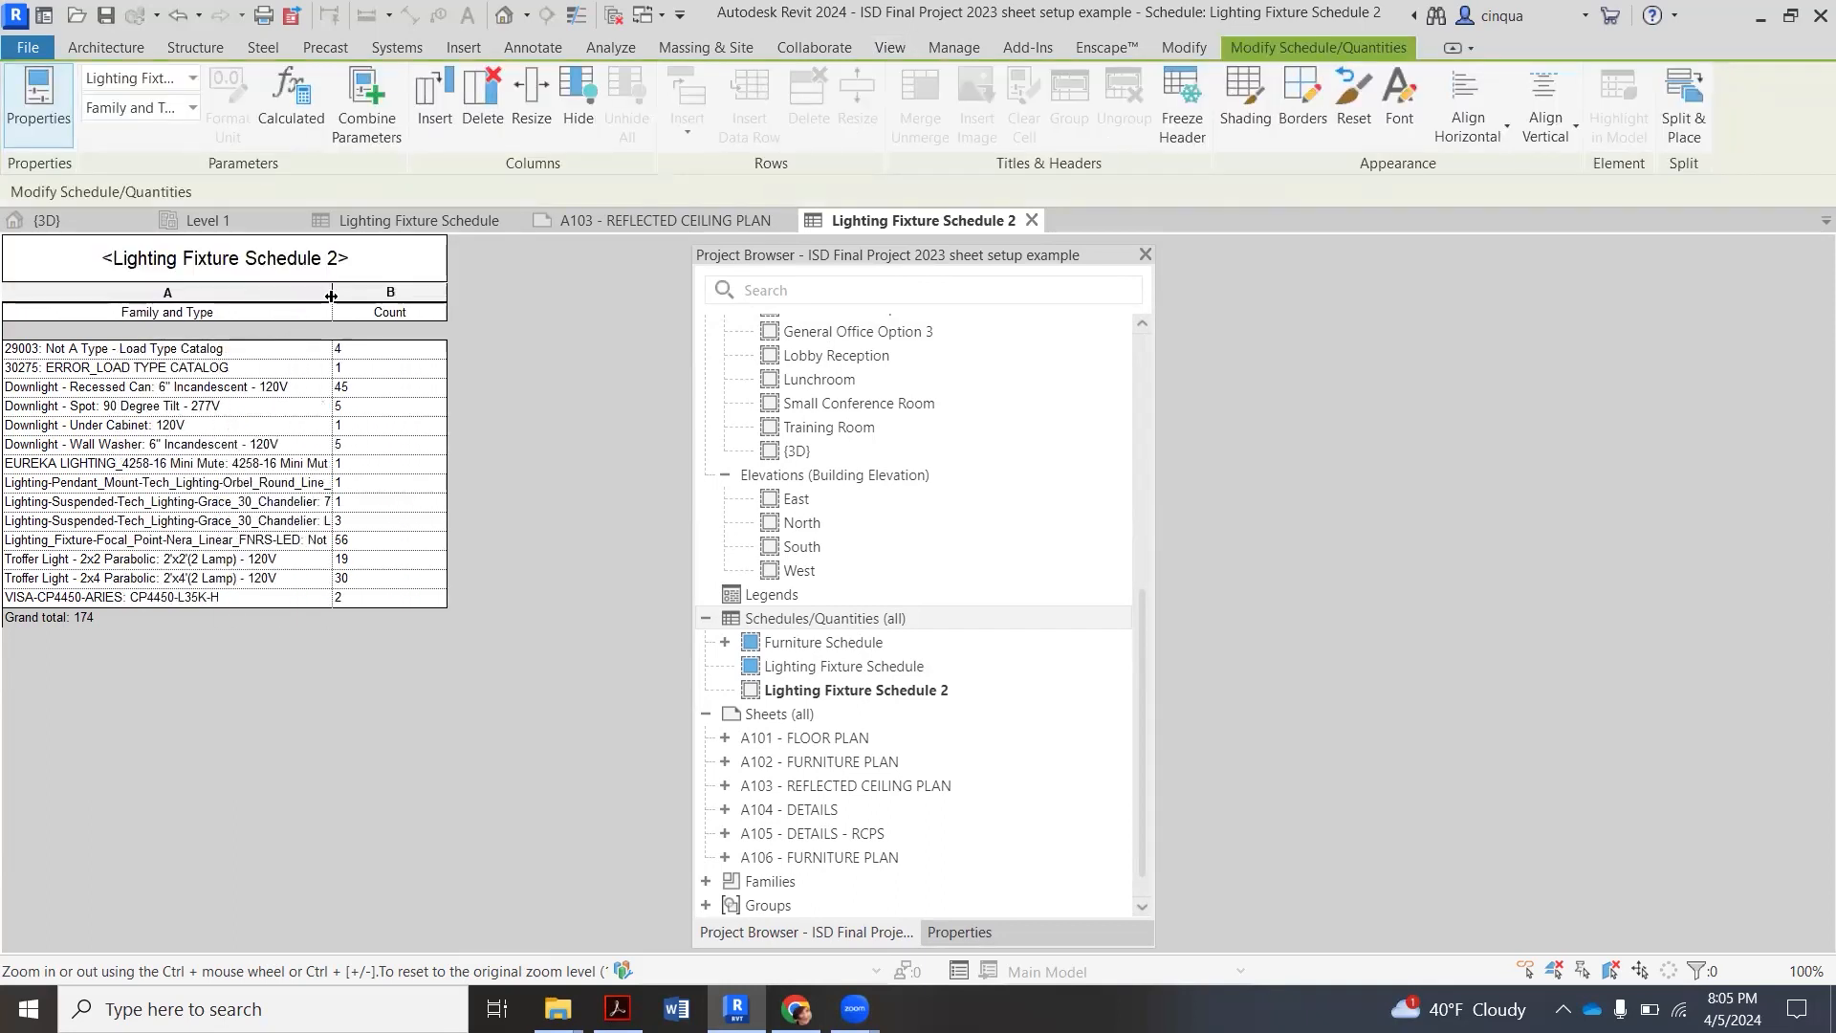
pyautogui.moveTo(331, 294); pyautogui.dragTo(401, 294)
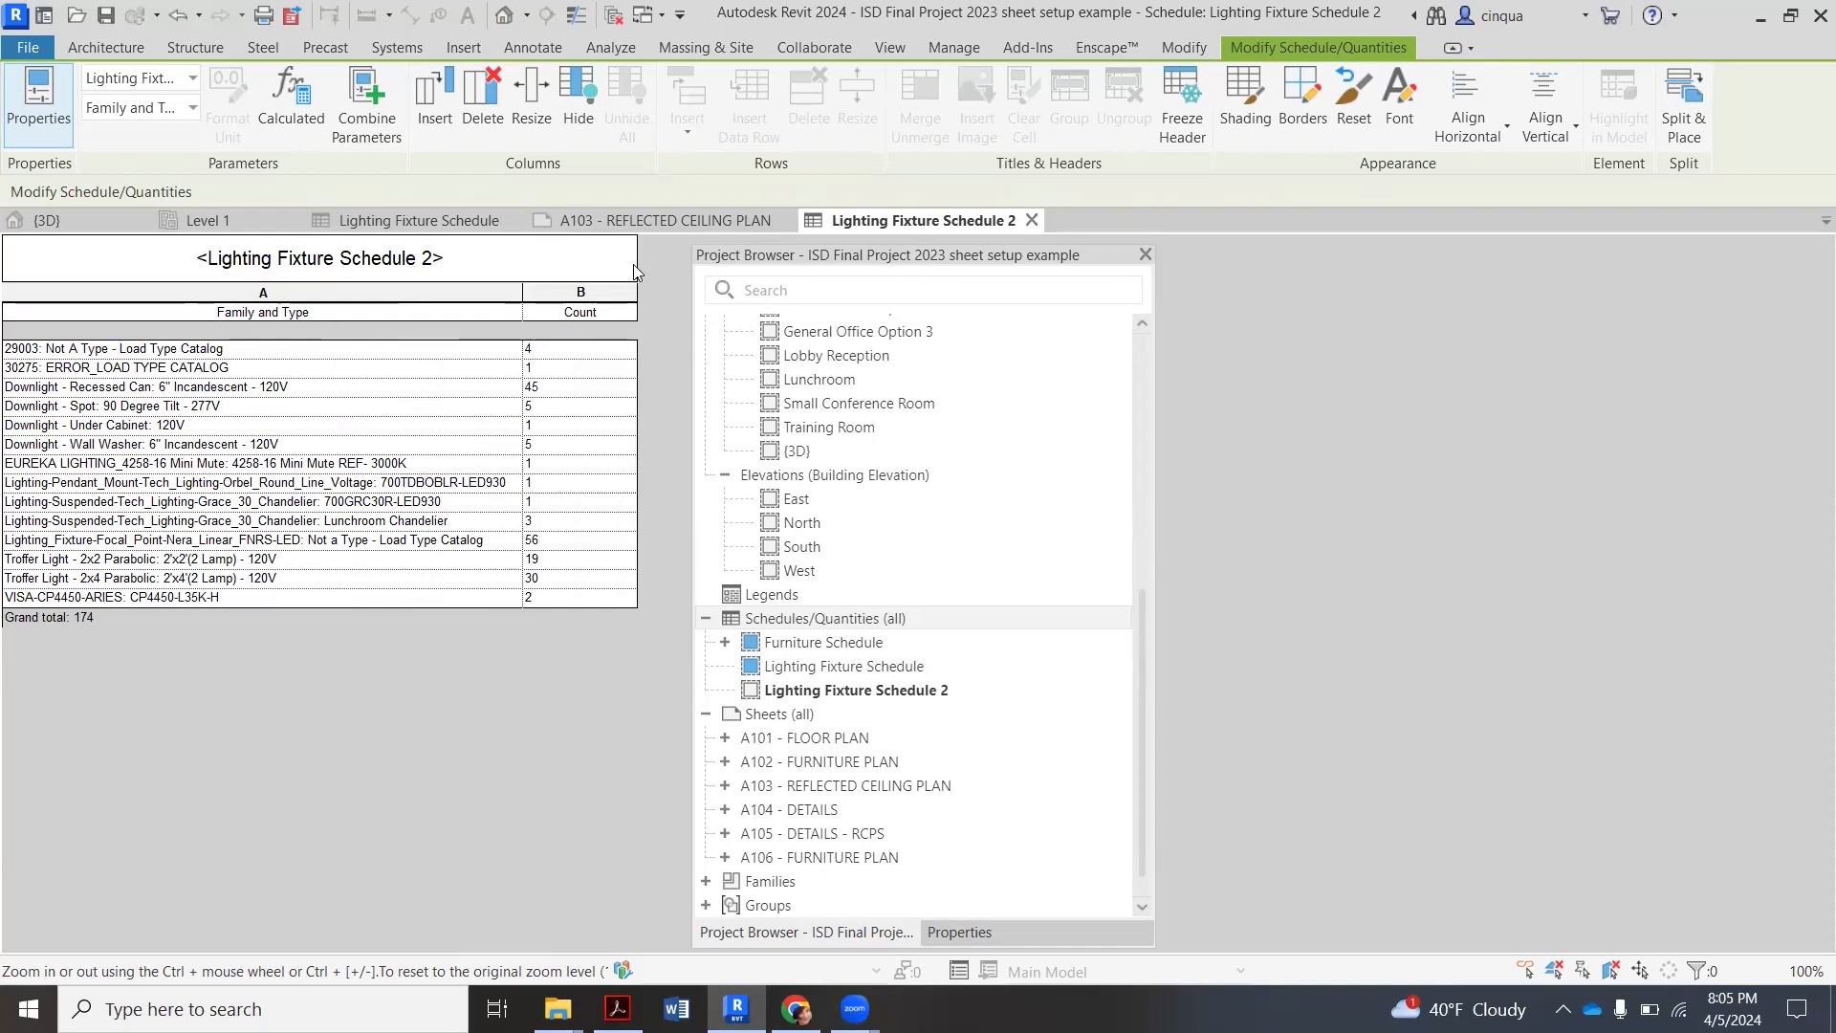
pyautogui.moveTo(633, 308)
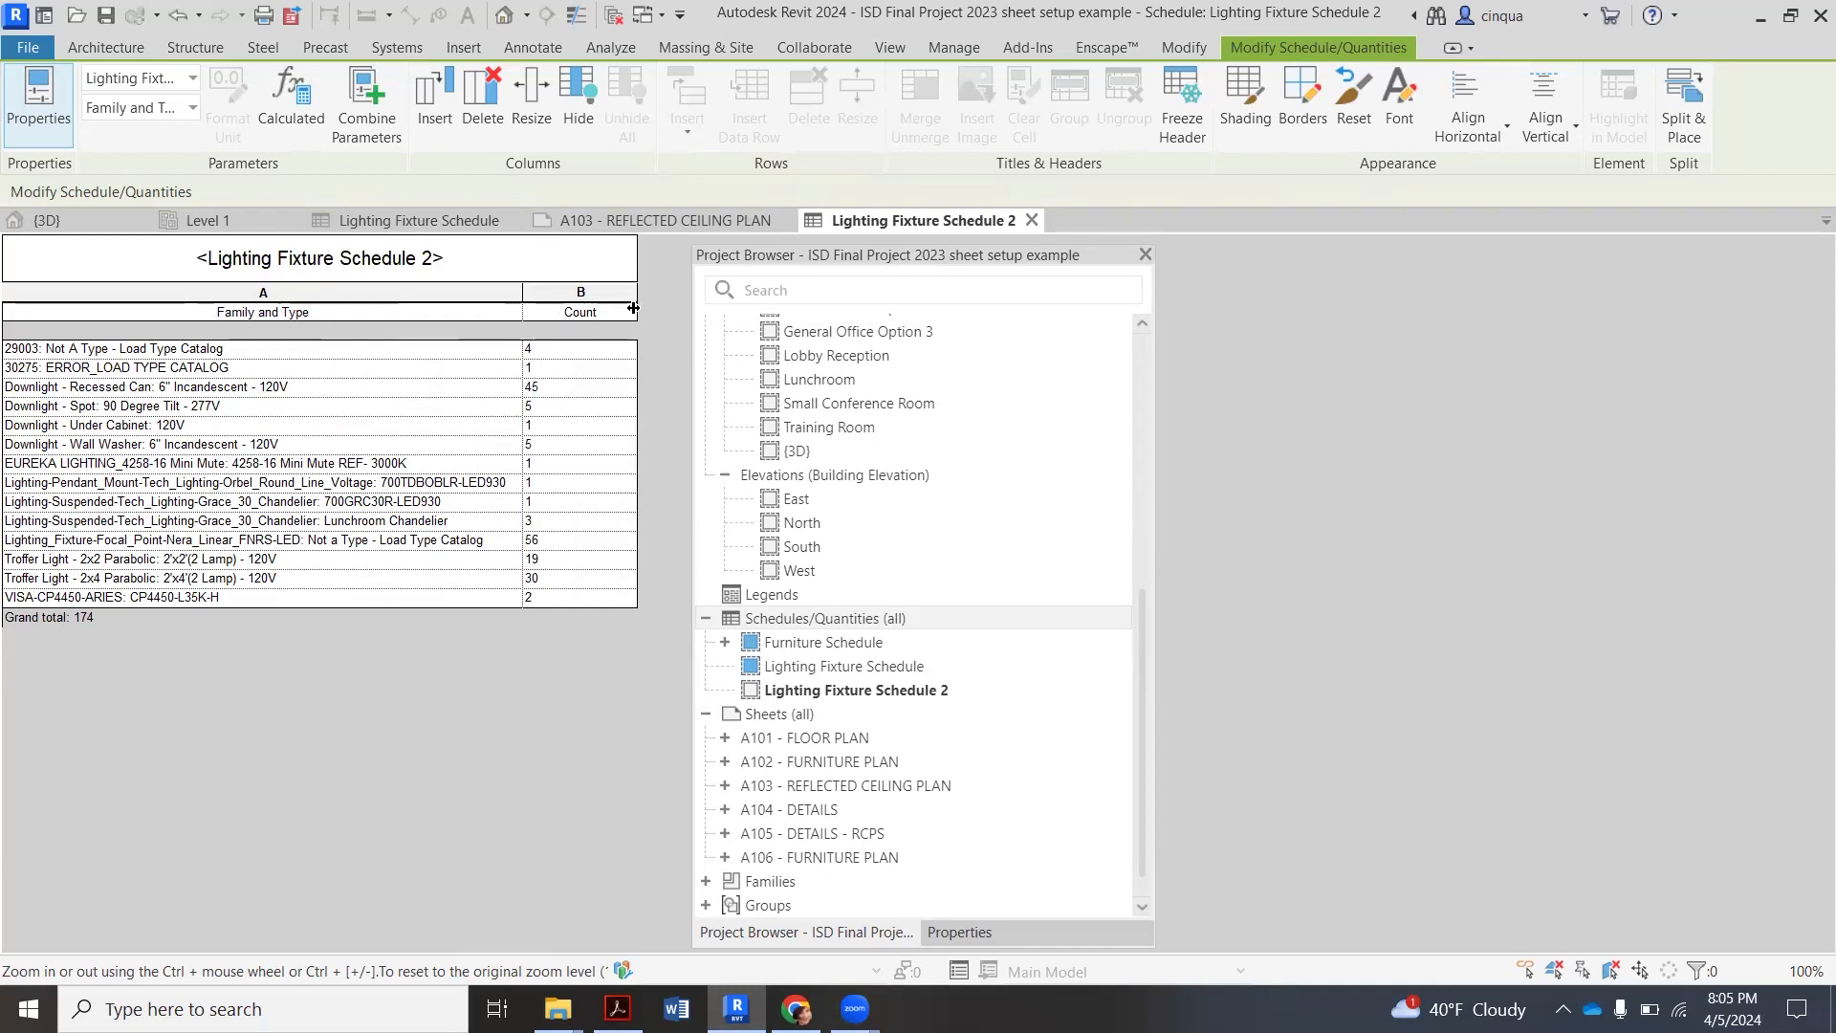
pyautogui.moveTo(637, 308); pyautogui.dragTo(583, 308)
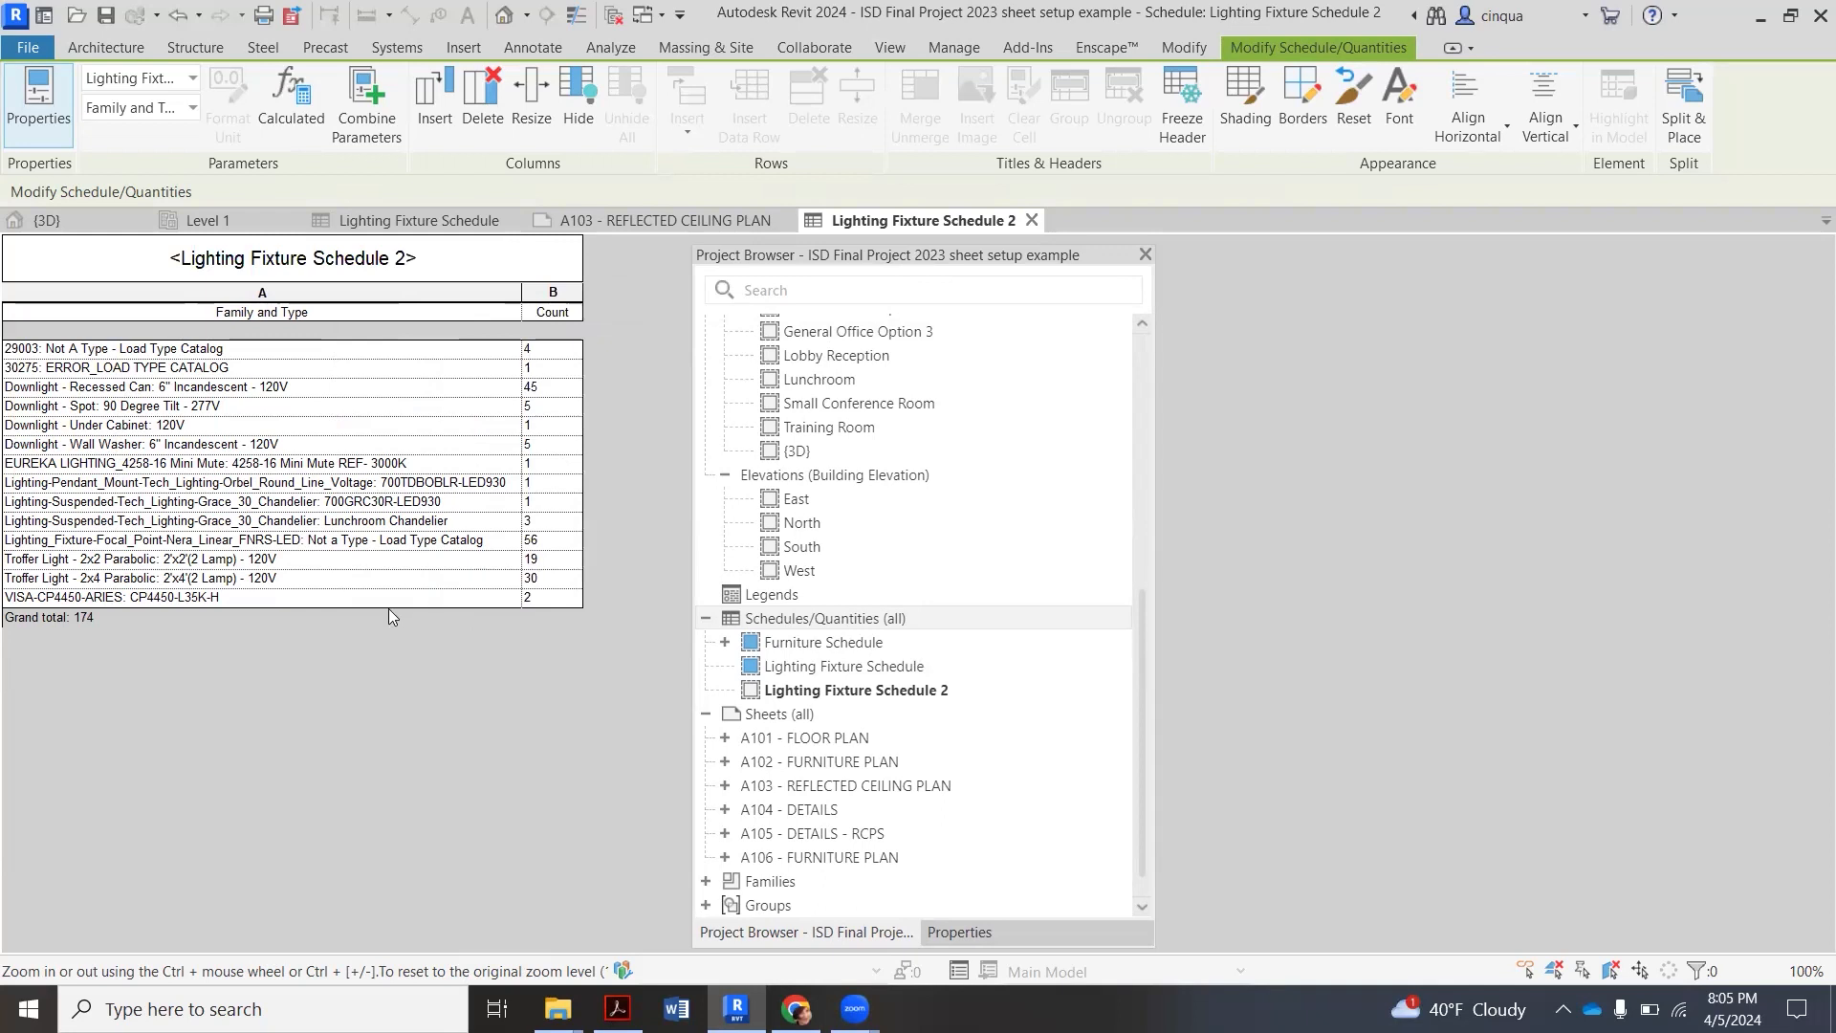
pyautogui.moveTo(565, 382)
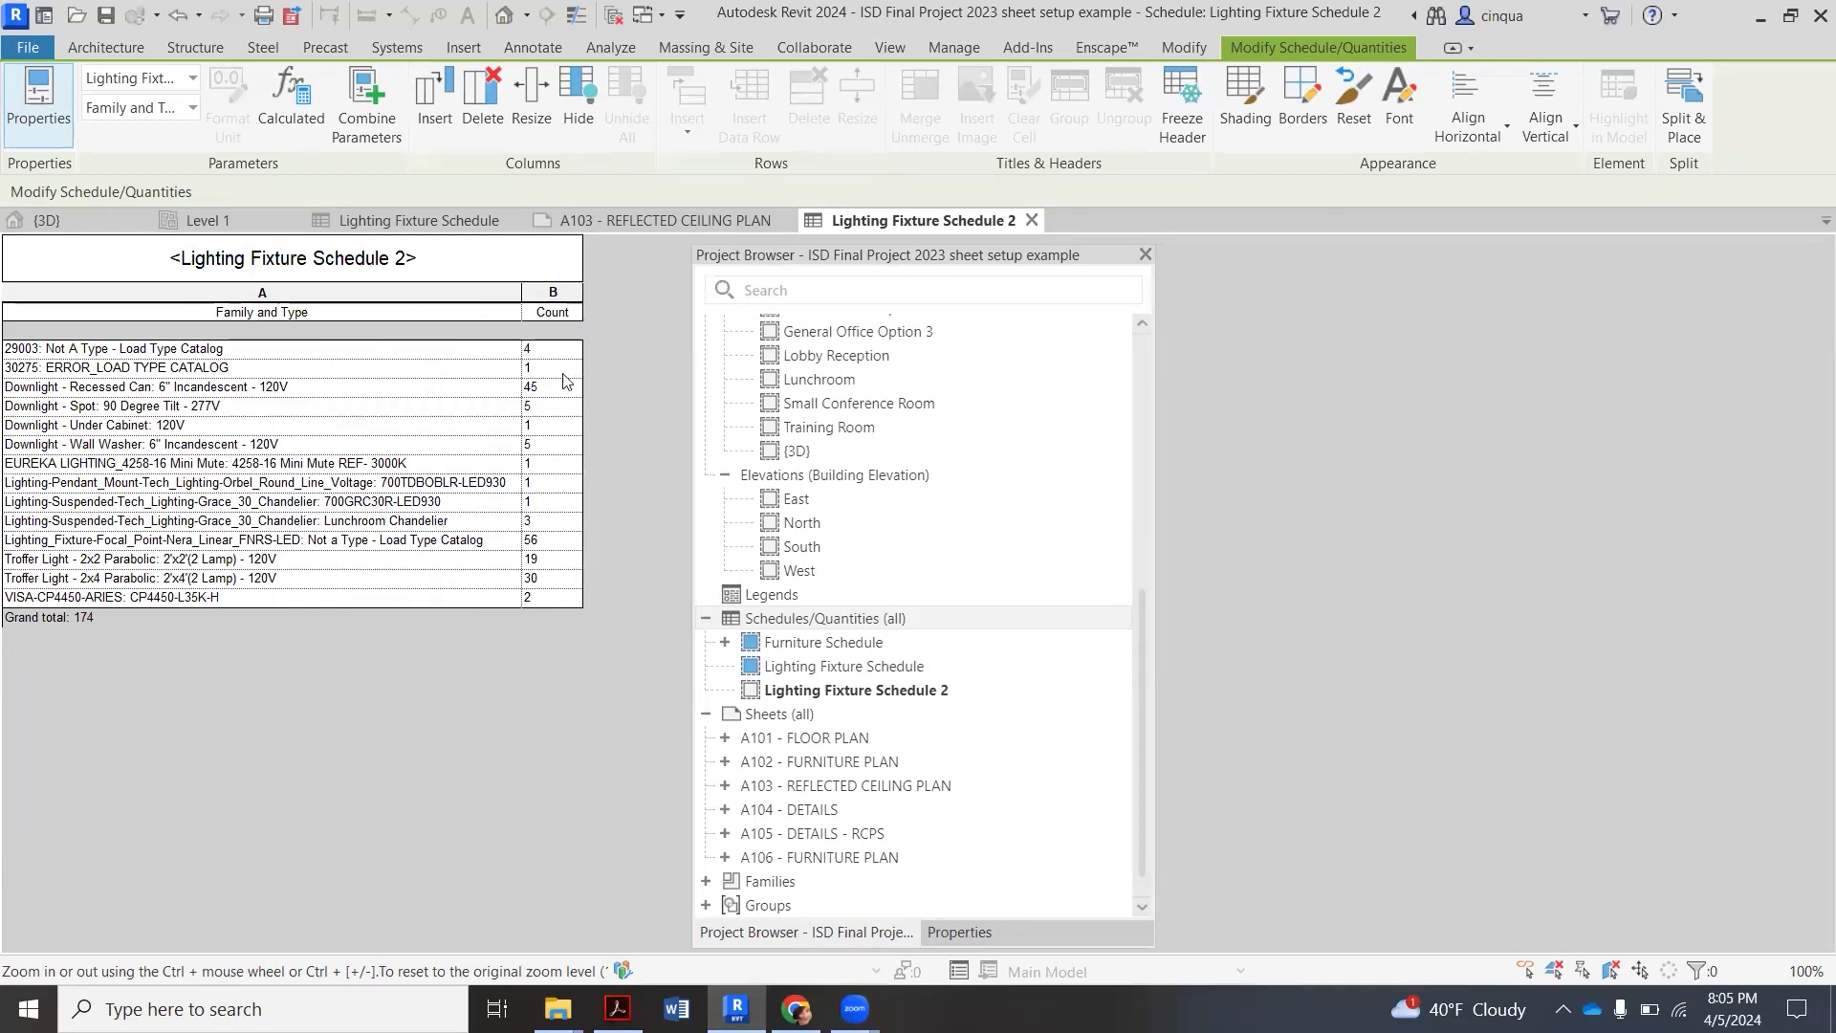
pyautogui.moveTo(698, 515)
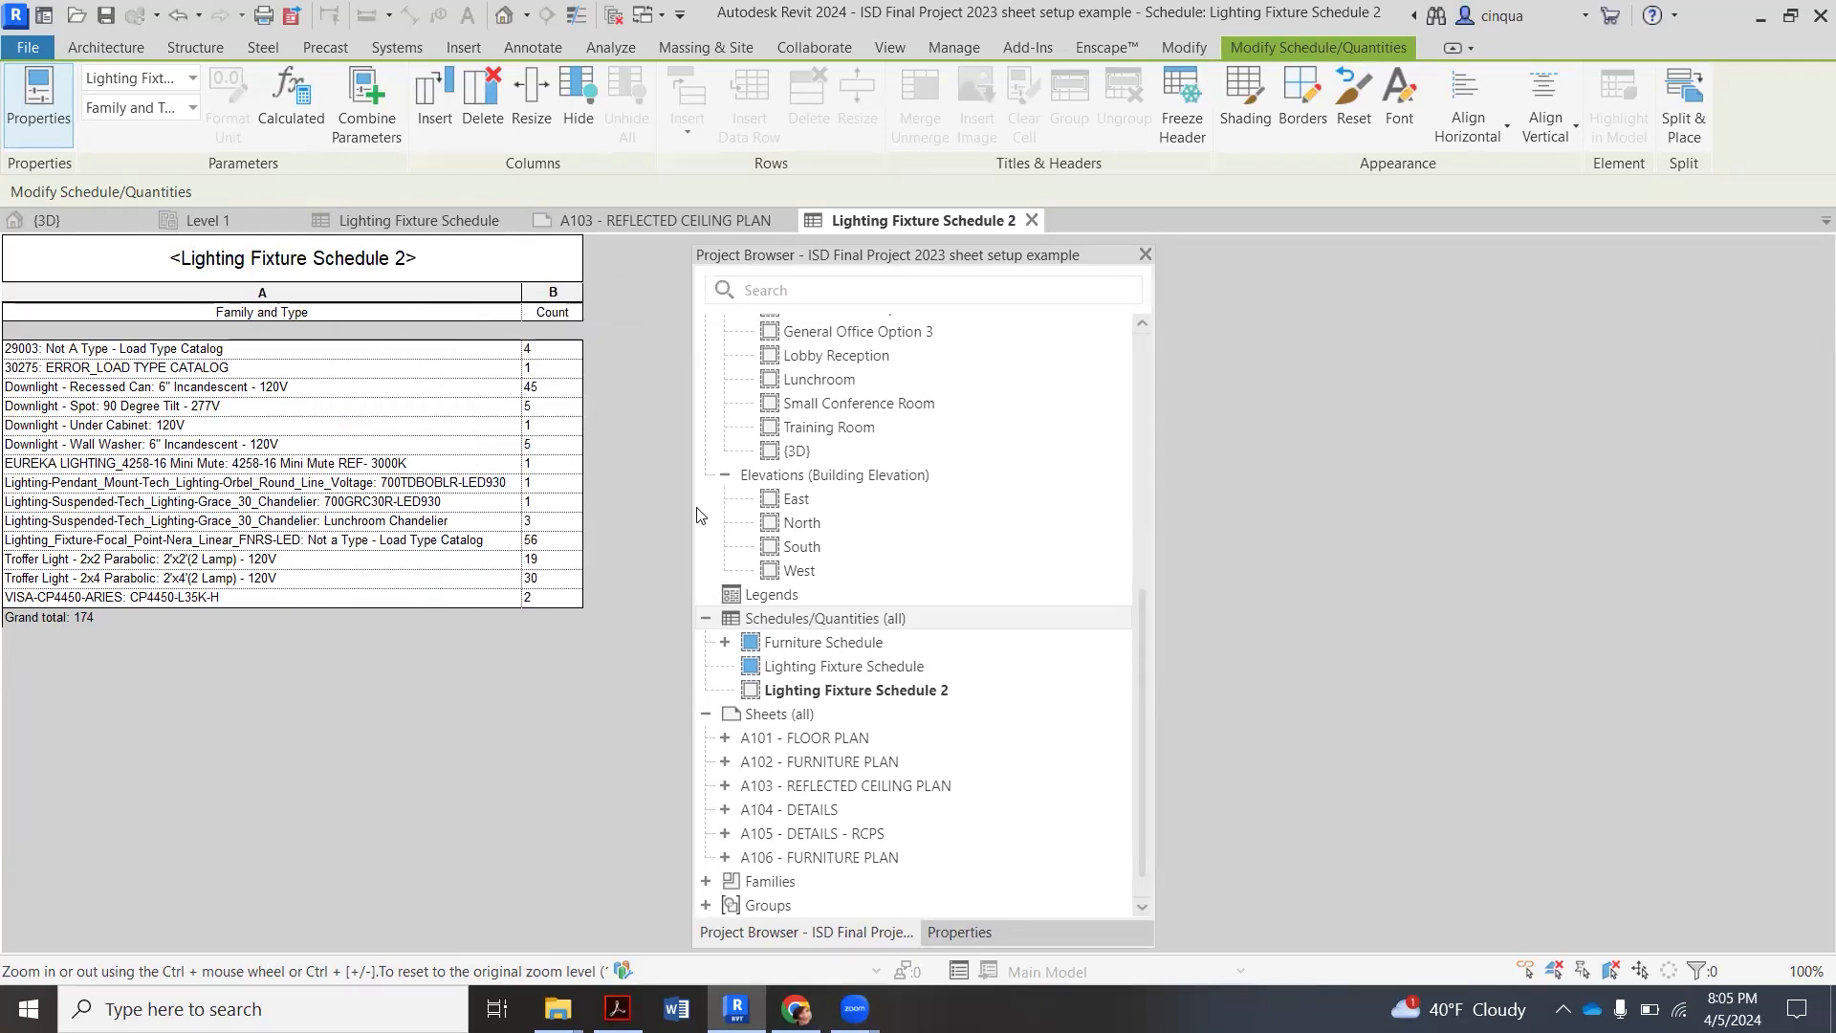
pyautogui.moveTo(1157, 361)
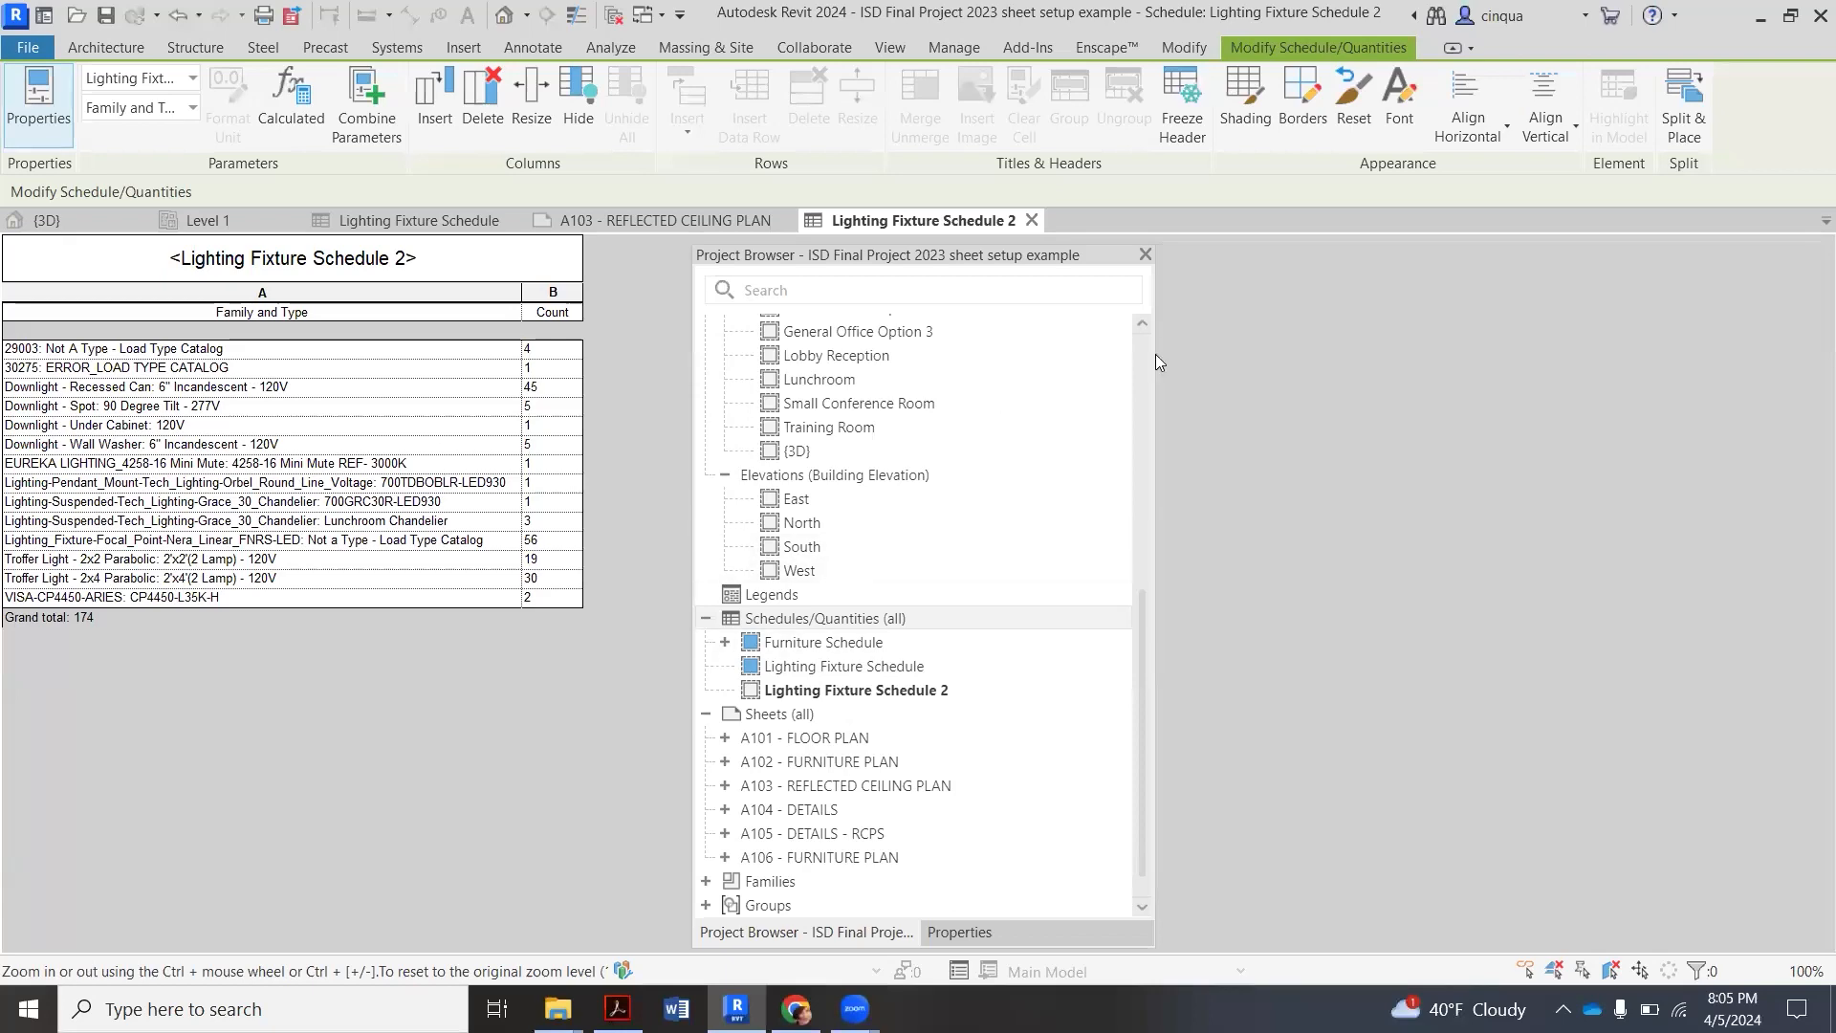
pyautogui.click(888, 47)
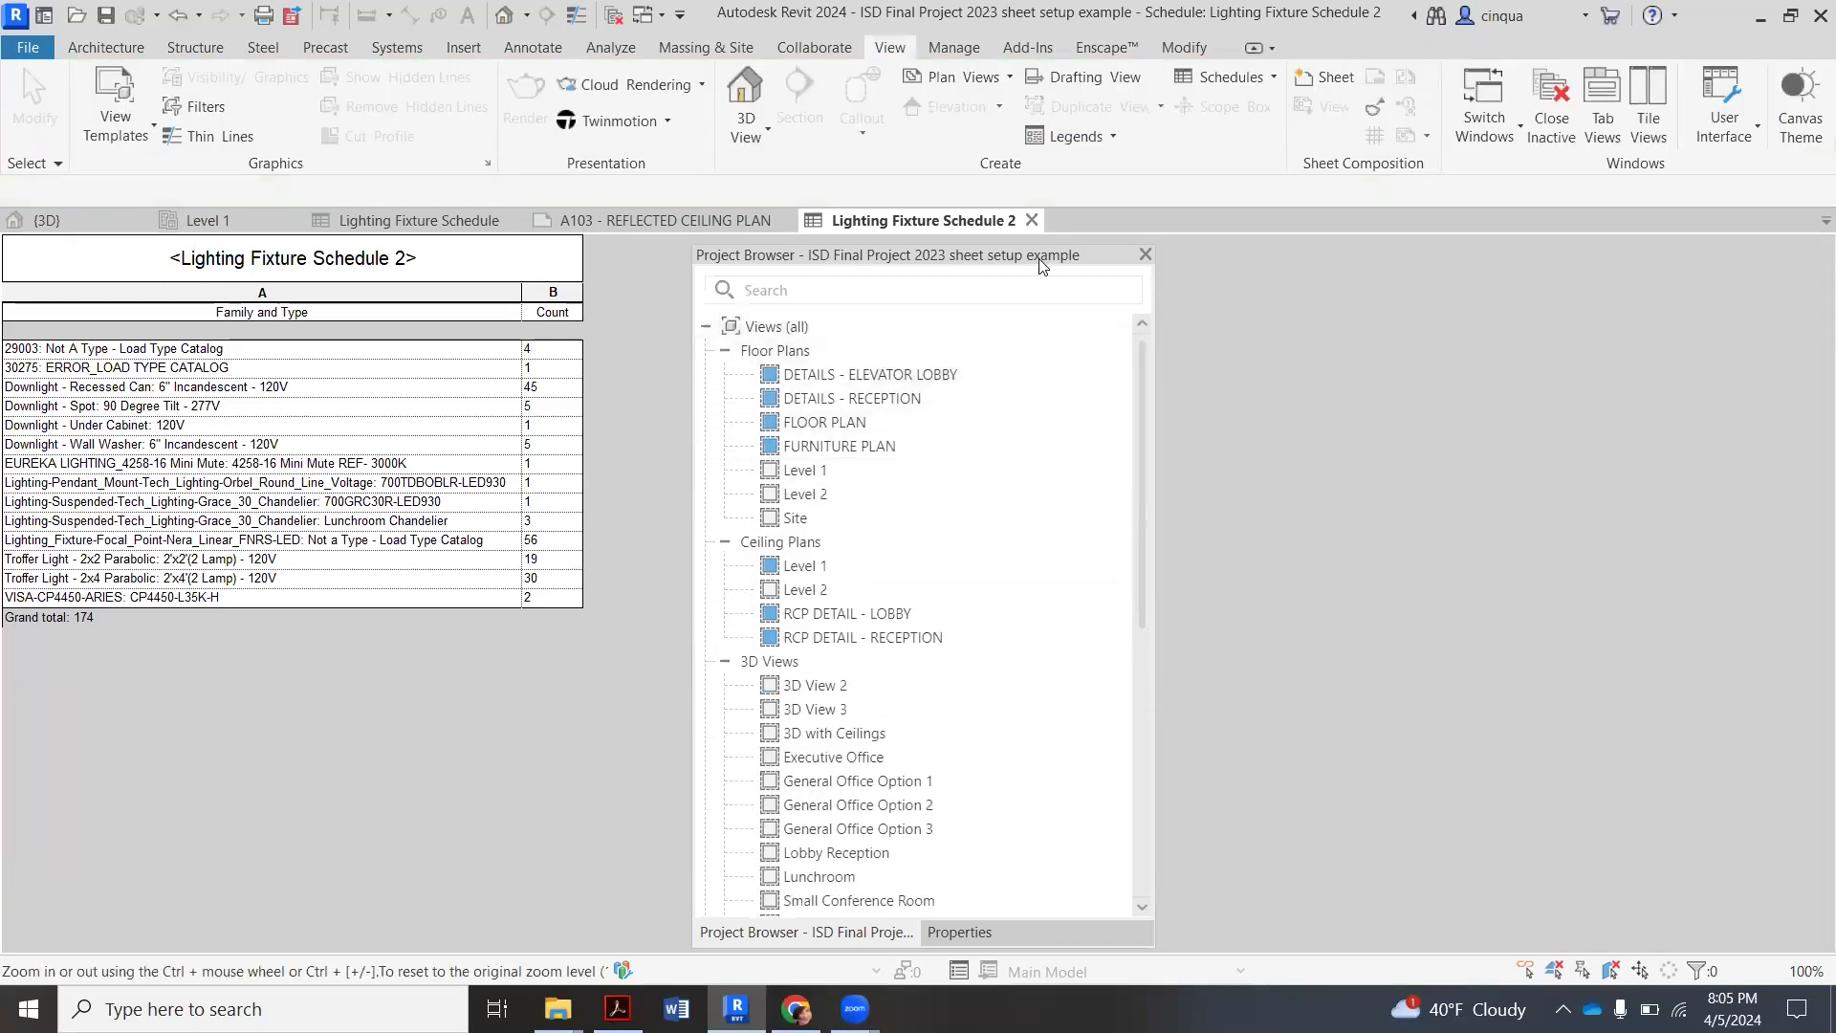
# - Return to sheet A103 Reflected Ceiling Plan and pick up Lighting Fixture Schedule 2 to place it
pyautogui.click(663, 220)
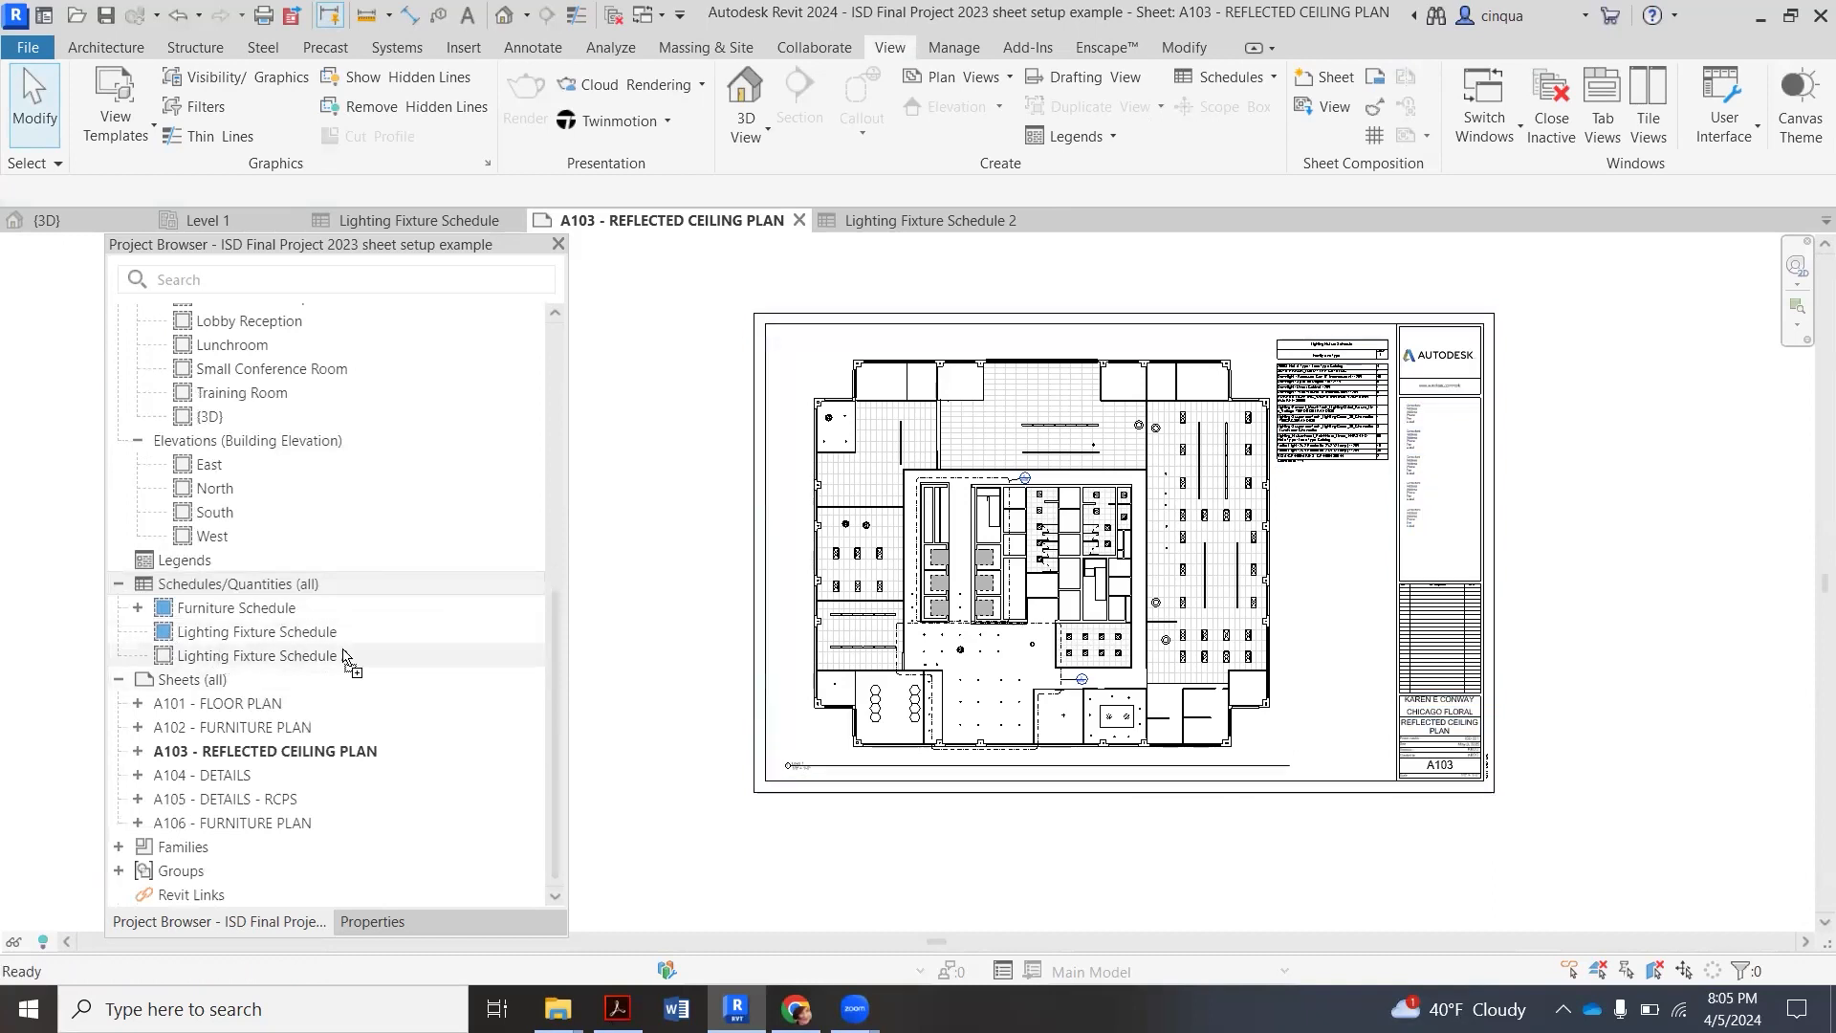
pyautogui.click(262, 656)
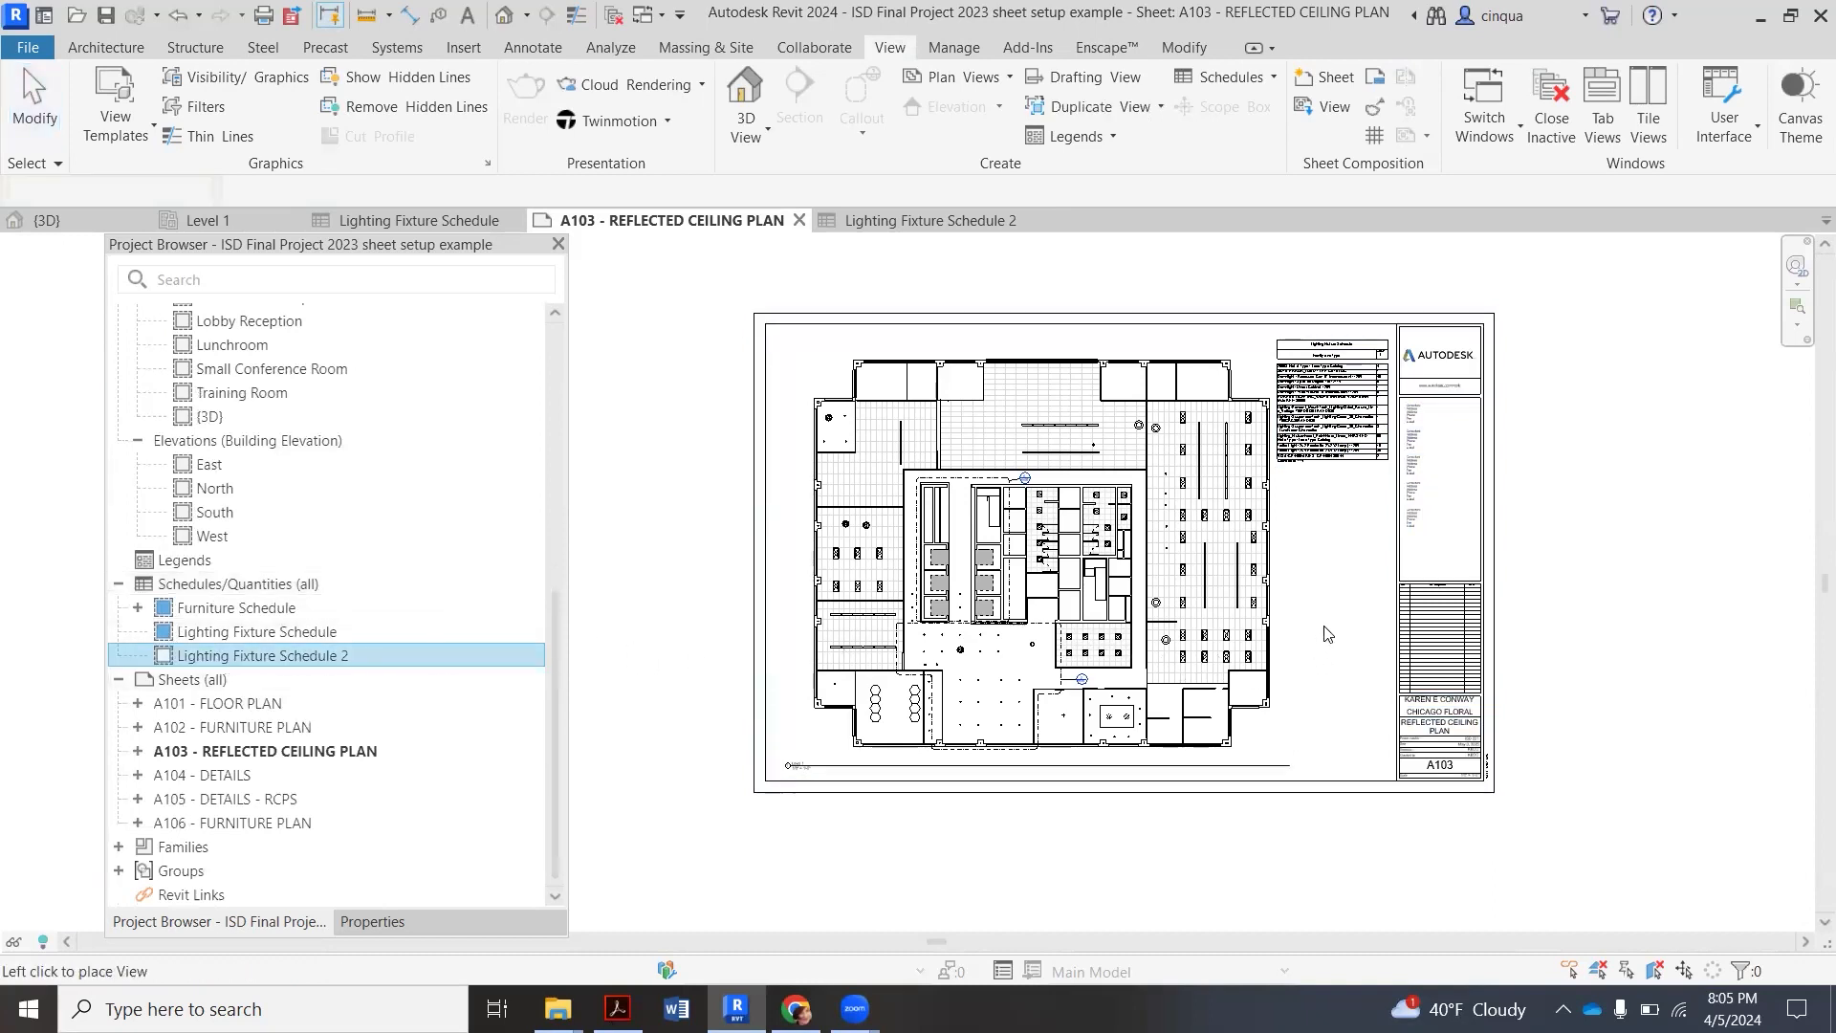